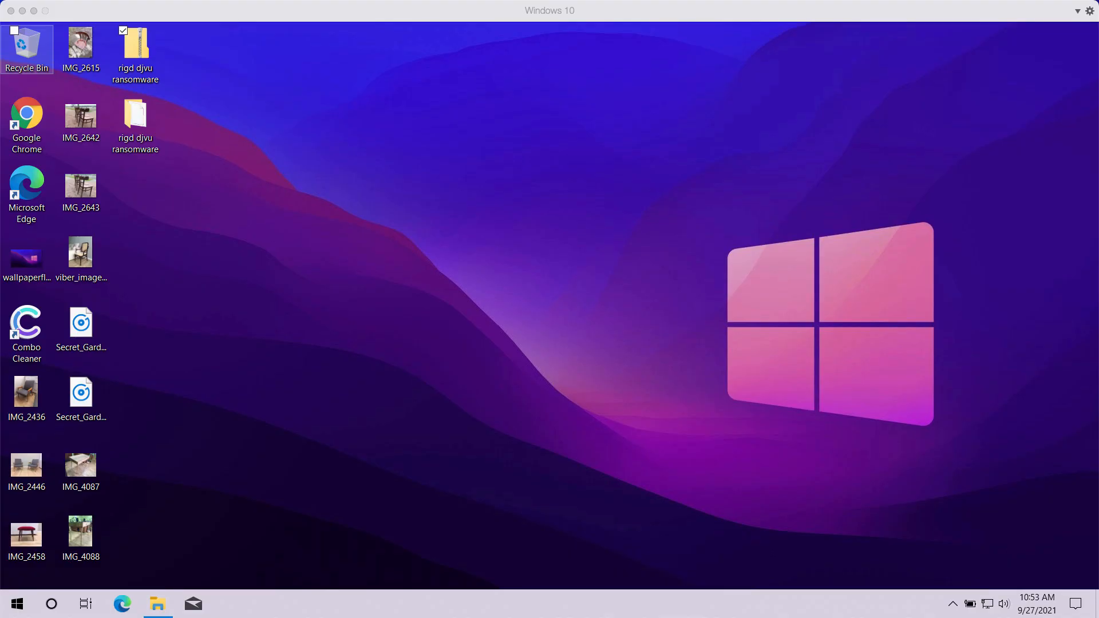
pyautogui.moveTo(166, 147)
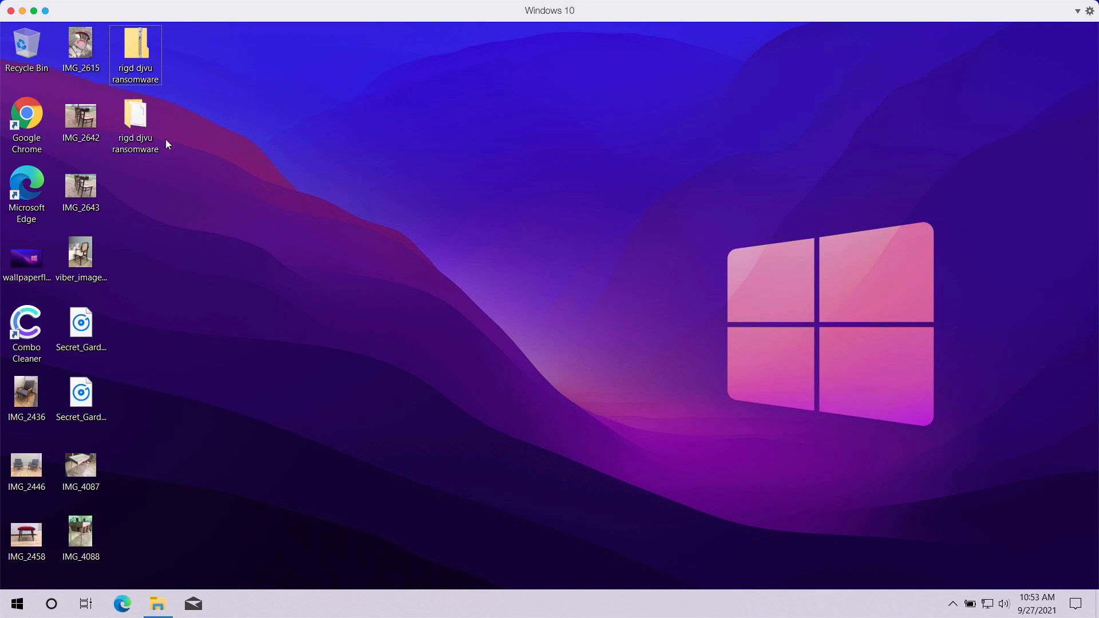
pyautogui.moveTo(135, 122)
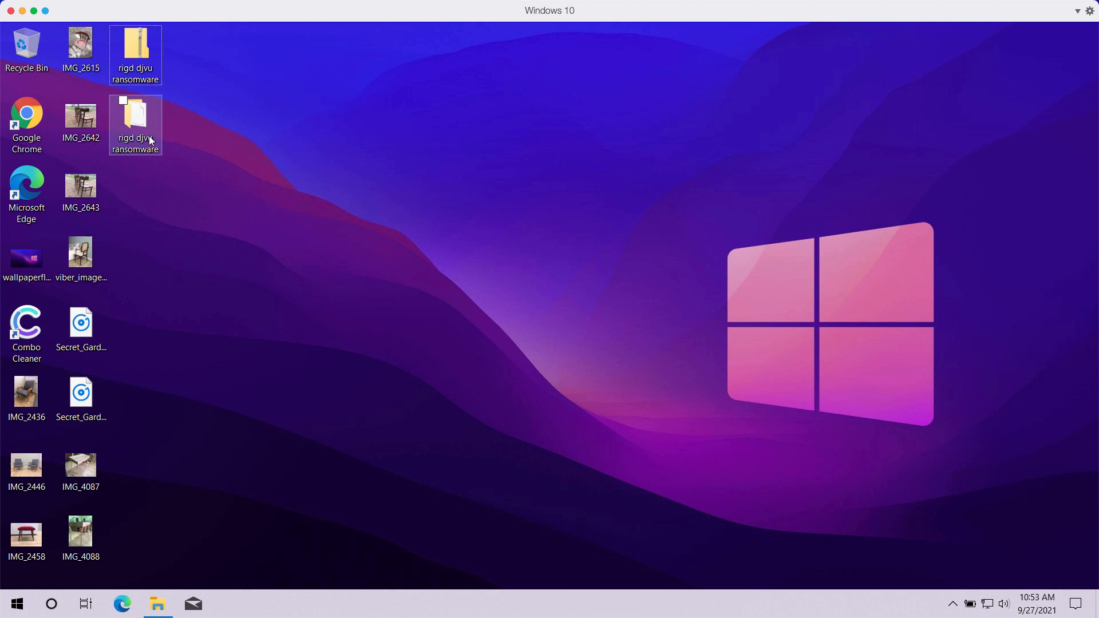
# Select the rigd djvu ransomware items on the desktop before running anything.
pyautogui.click(148, 173)
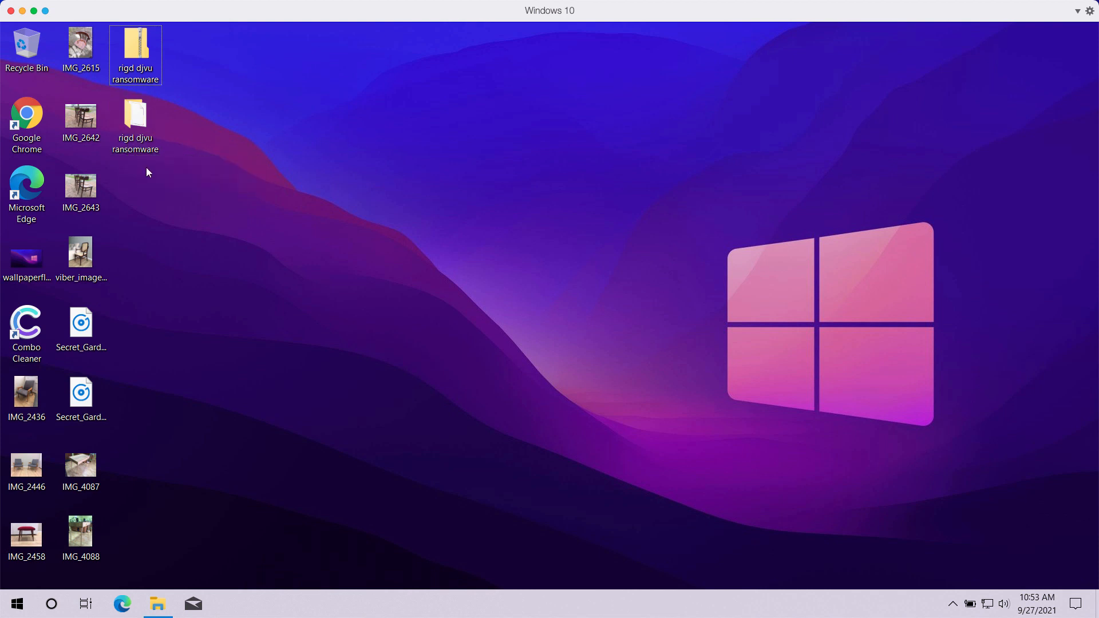
pyautogui.click(135, 125)
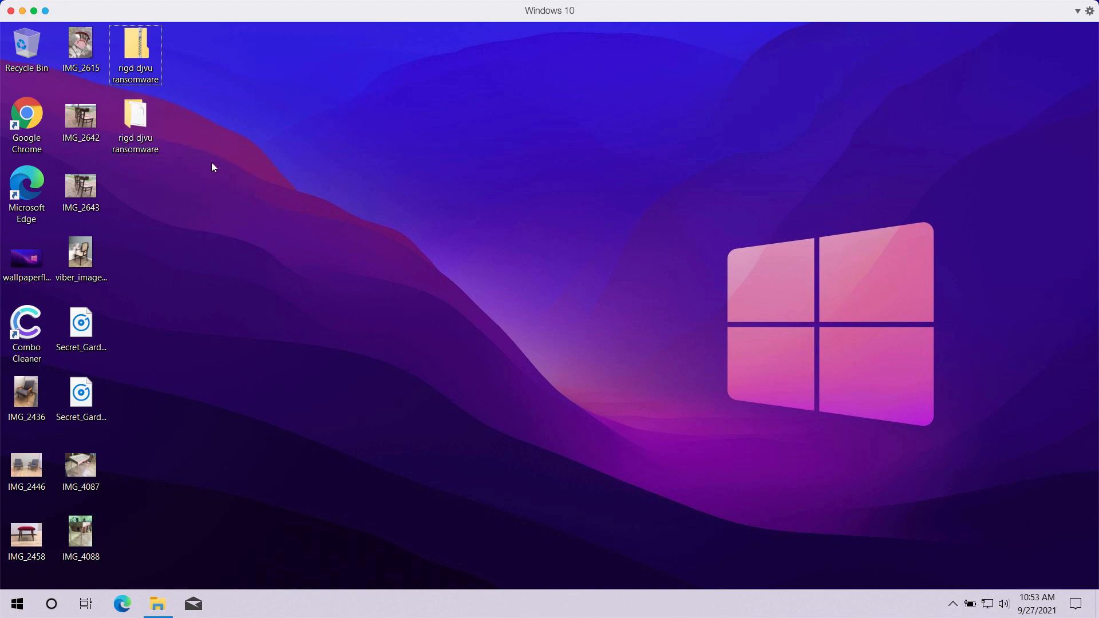
pyautogui.click(135, 122)
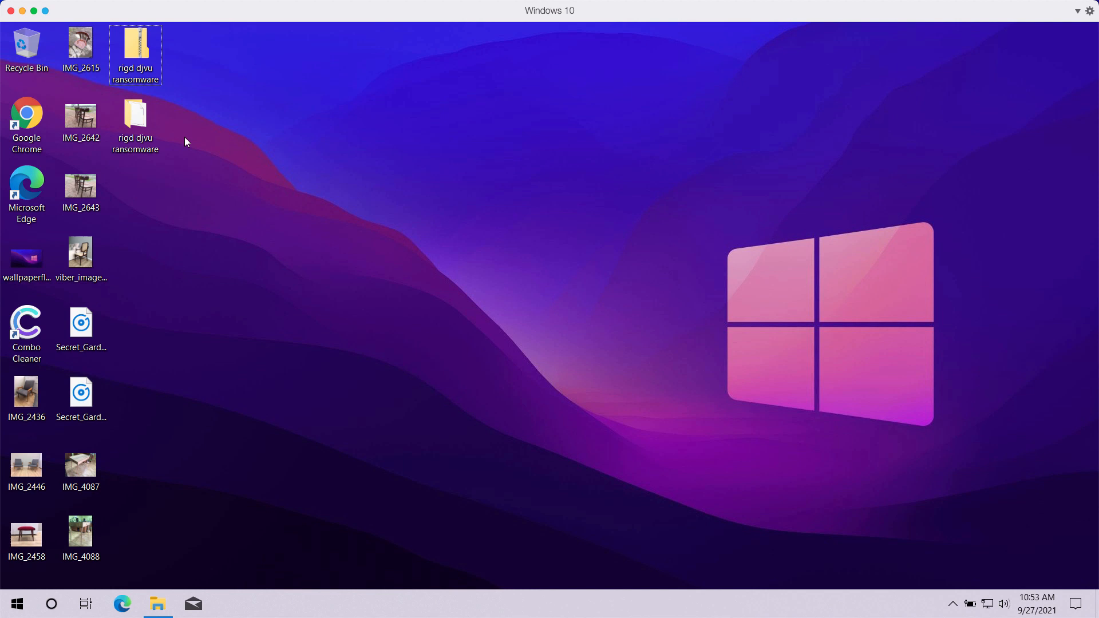
pyautogui.click(135, 119)
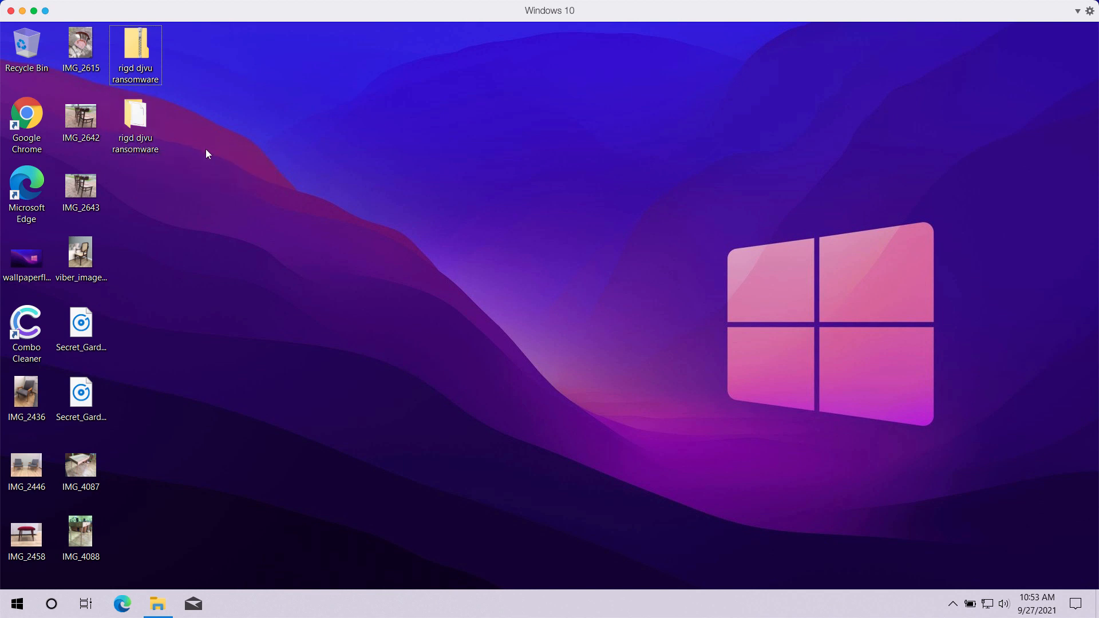
pyautogui.moveTo(80, 532)
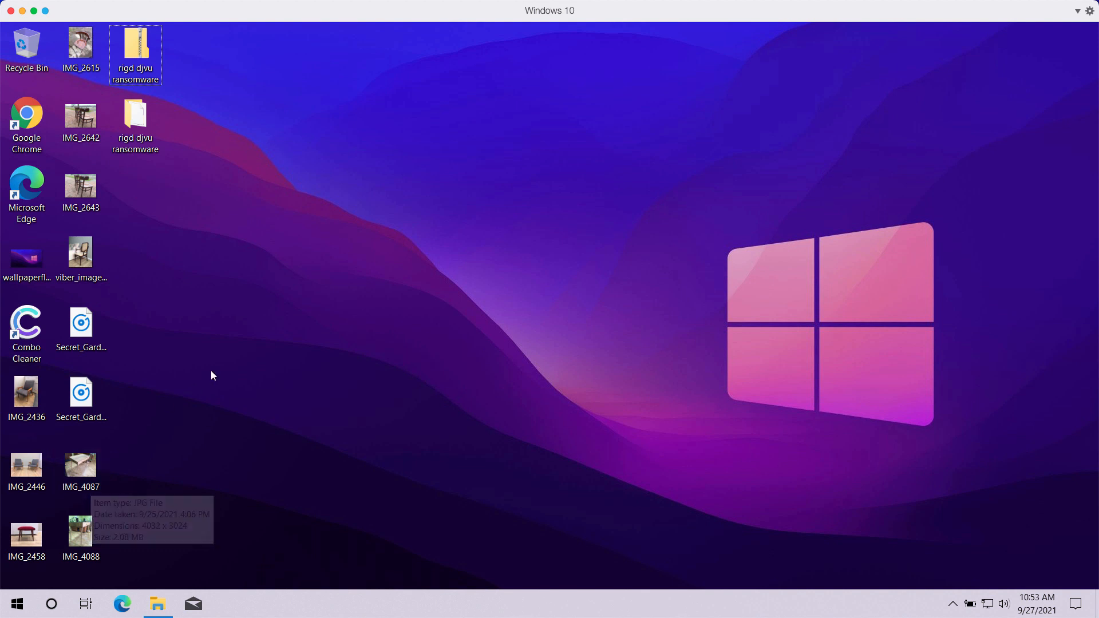
pyautogui.moveTo(174, 364)
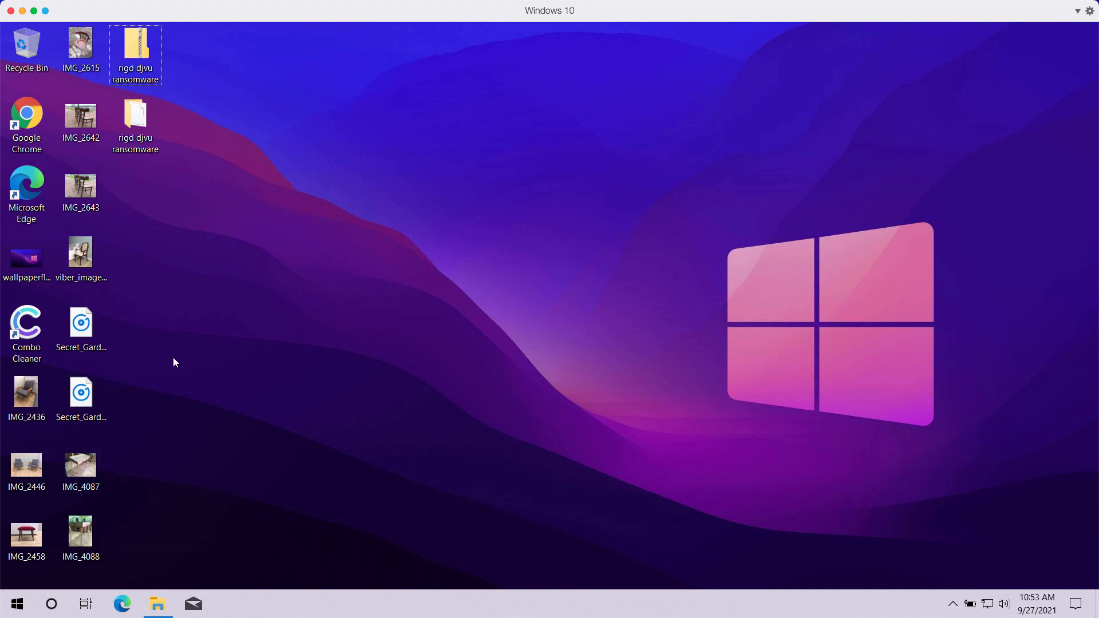
pyautogui.moveTo(112, 446)
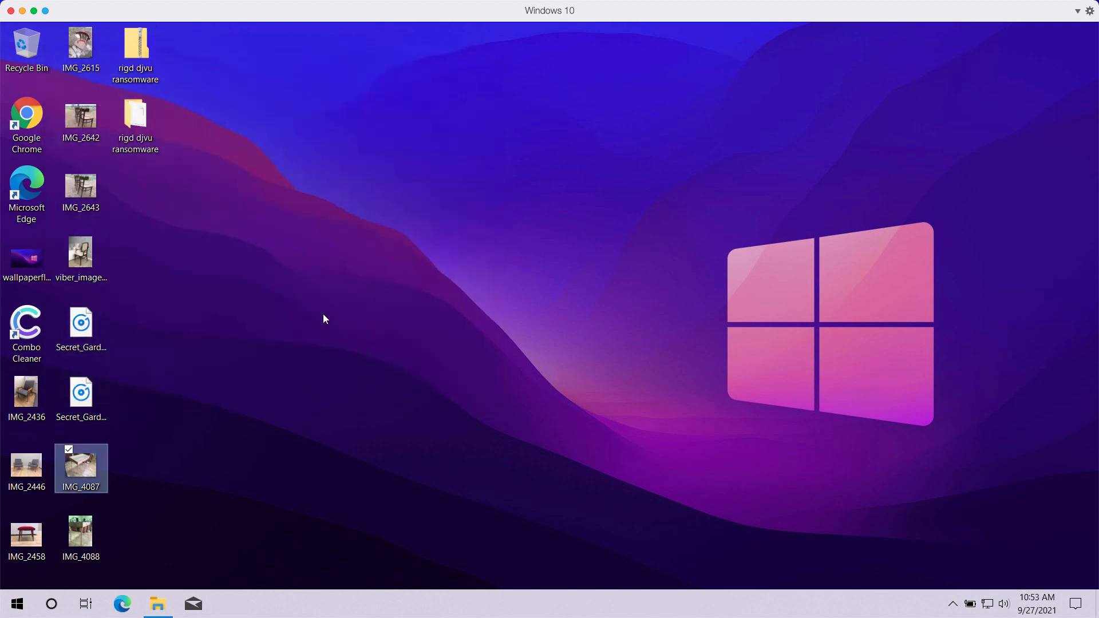
# Check the IMG_4088 photo still opens normally, then close the photo viewer and music player.
pyautogui.doubleClick(80, 532)
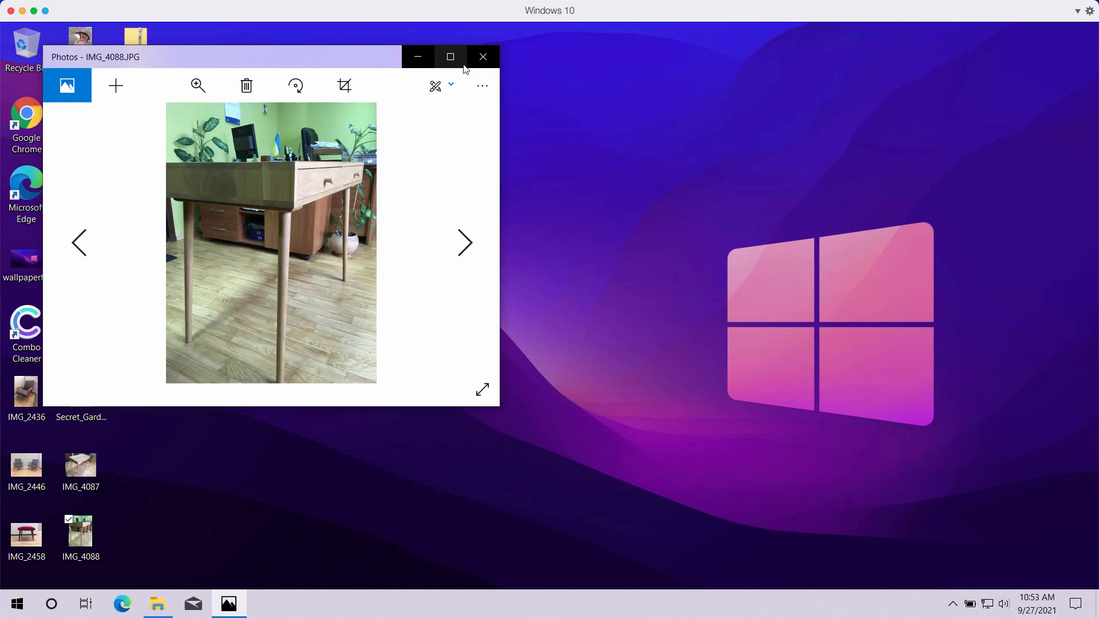
pyautogui.click(483, 58)
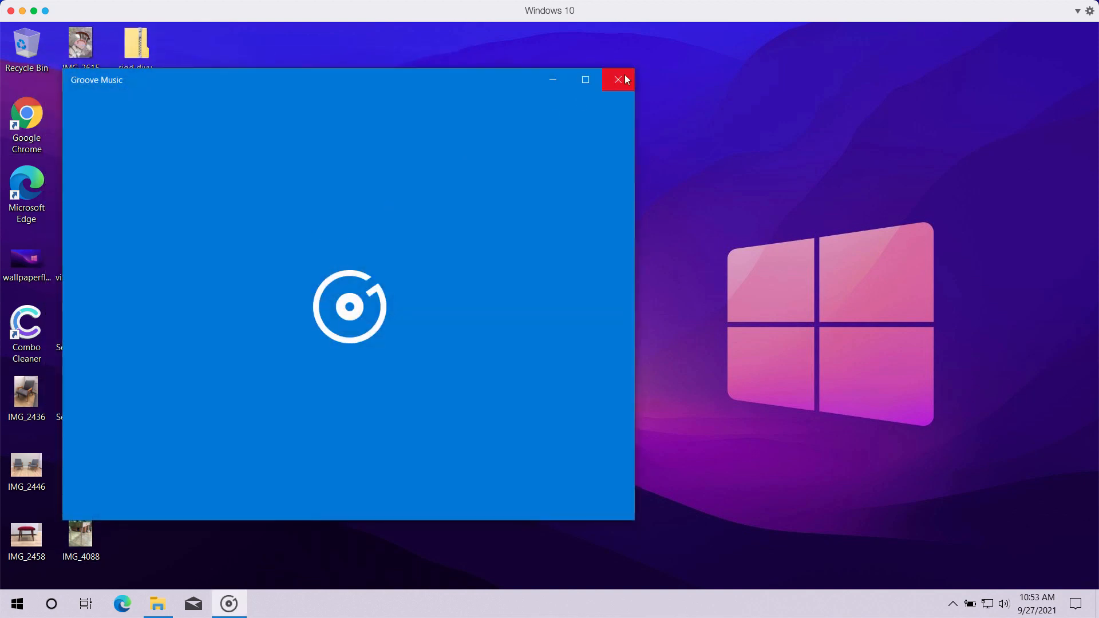
pyautogui.click(617, 79)
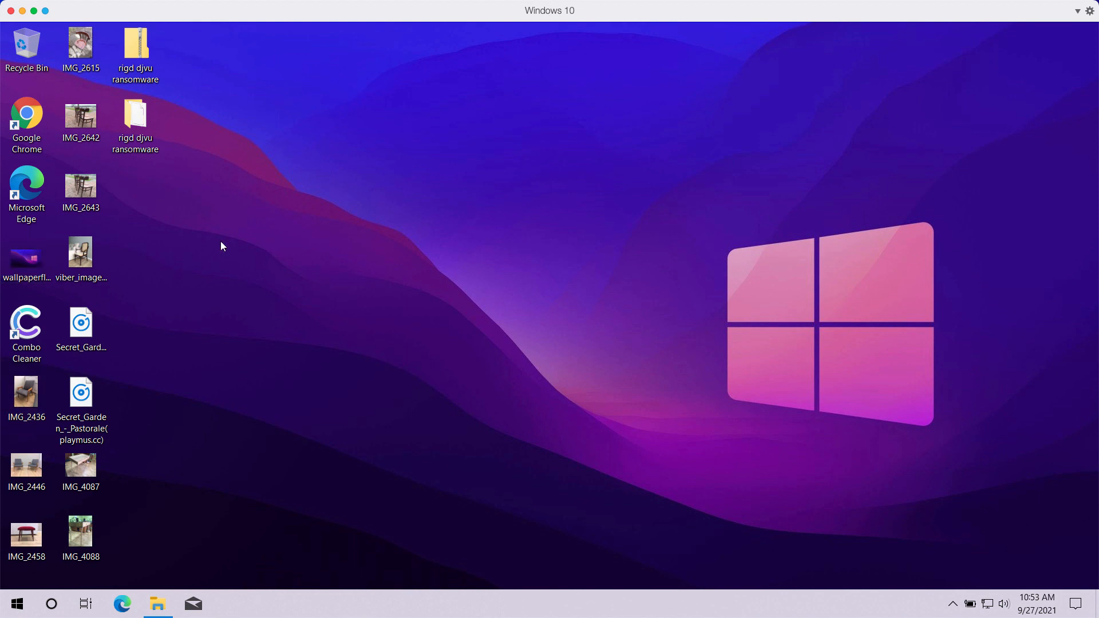
# Run the rigd djvu ransomware sample and bring up the taskbar menu with the Task Manager entry.
pyautogui.doubleClick(135, 118)
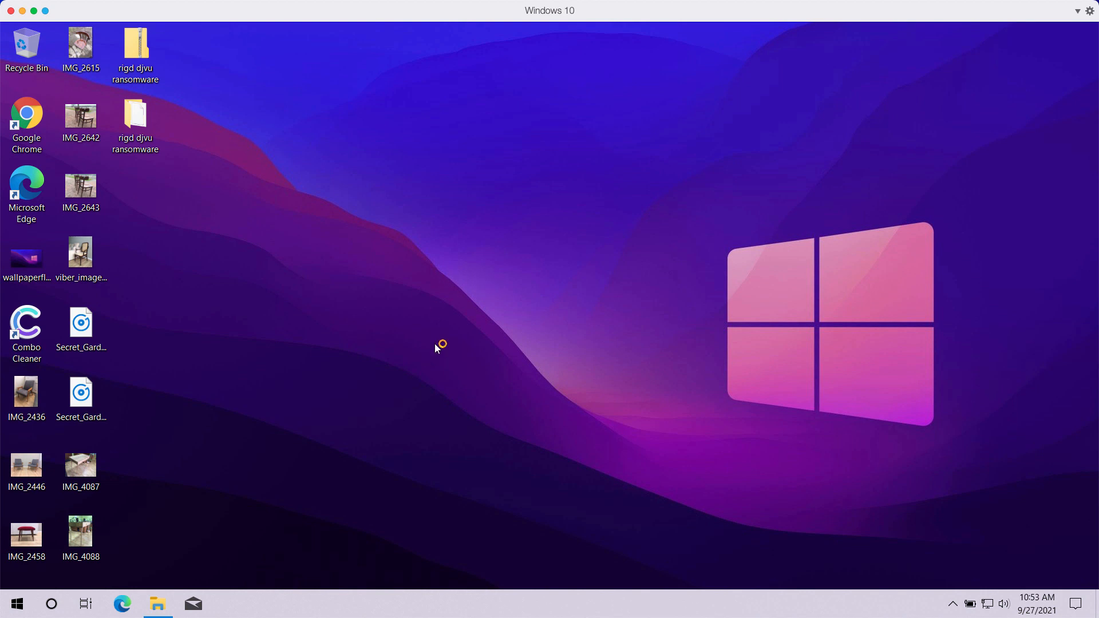
pyautogui.moveTo(272, 276)
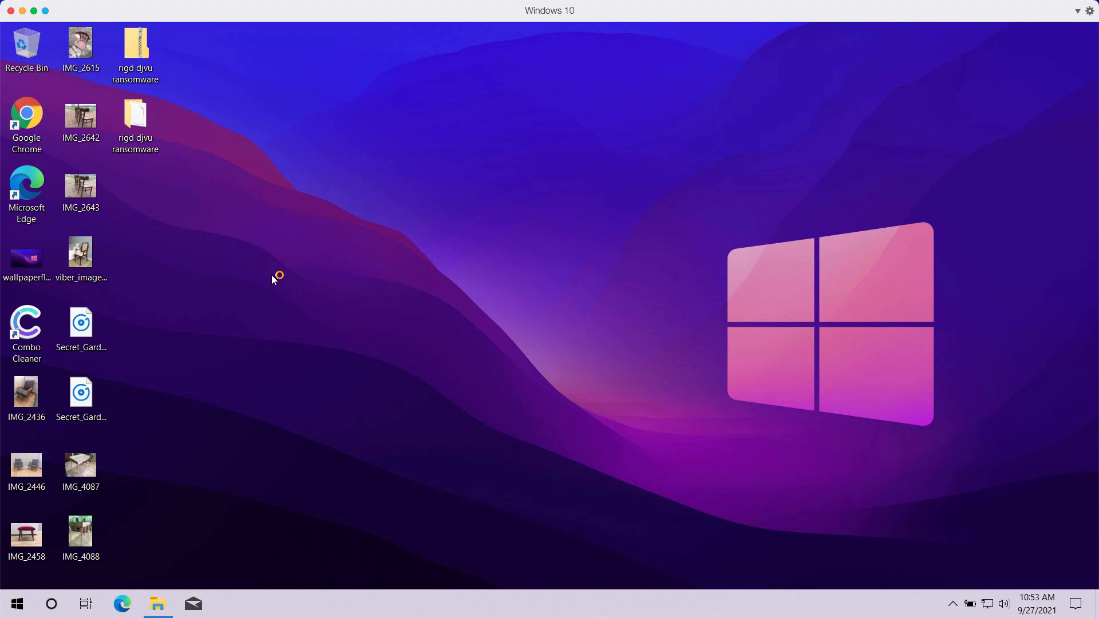
pyautogui.moveTo(227, 353)
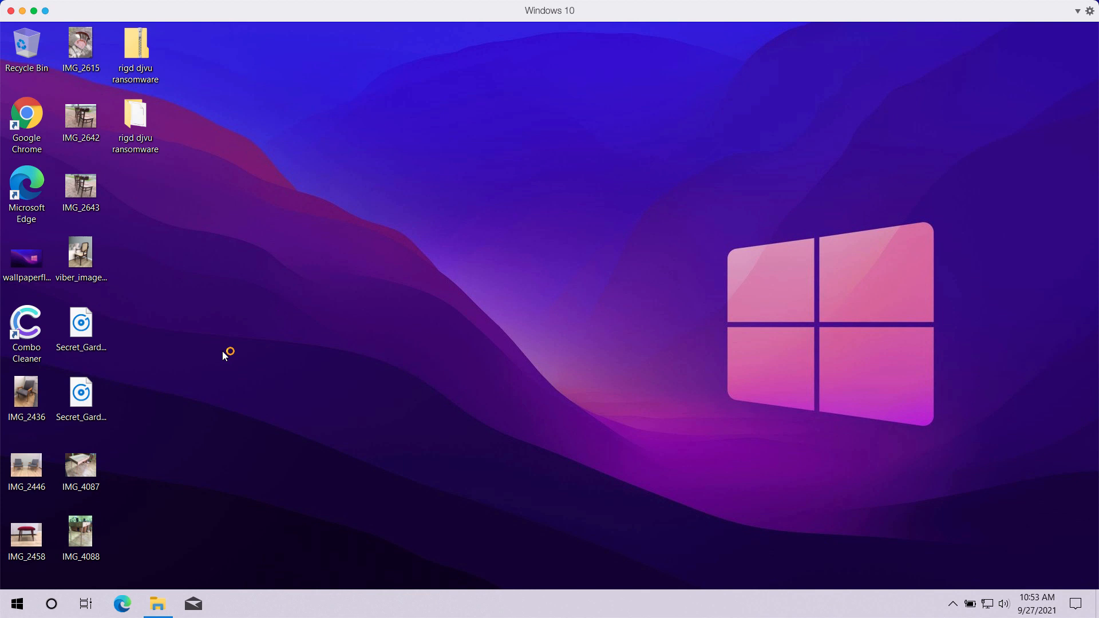
pyautogui.click(26, 321)
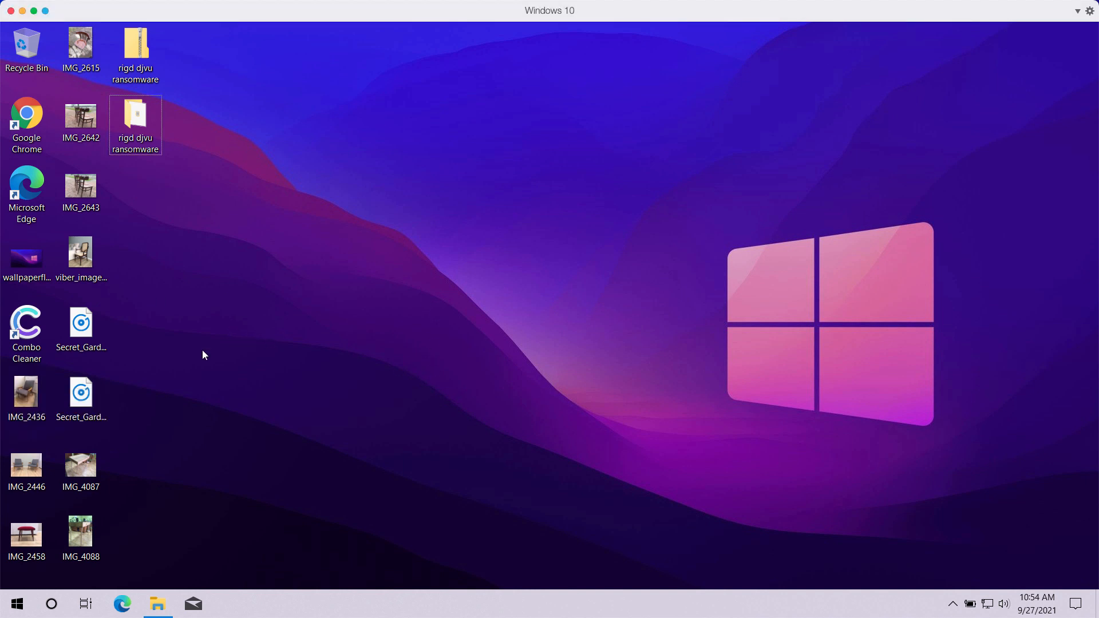
pyautogui.moveTo(240, 361)
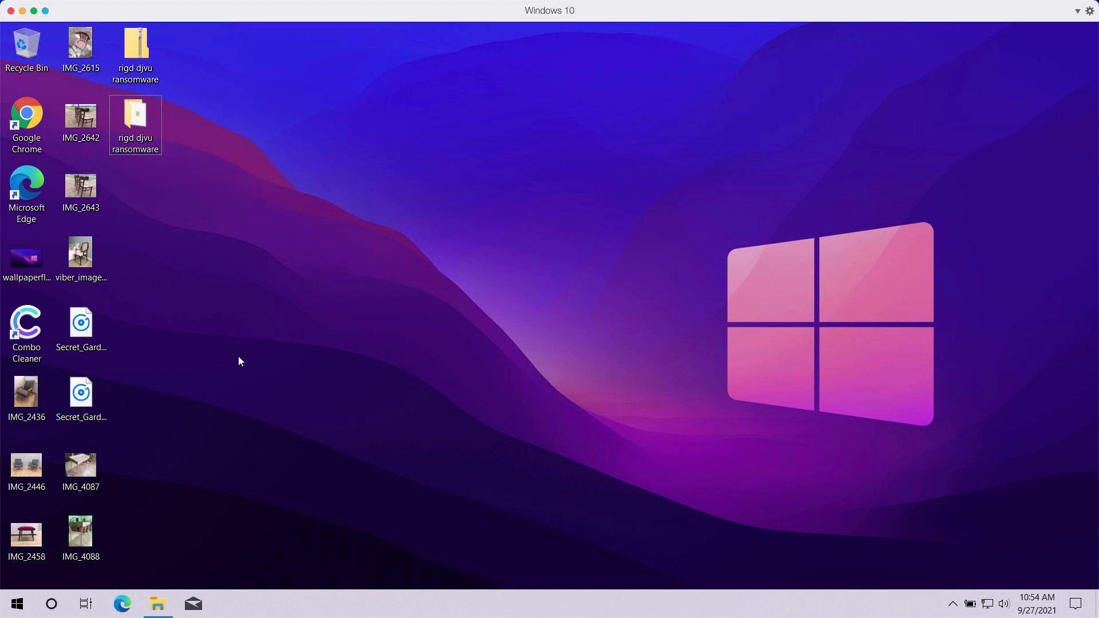
pyautogui.moveTo(148, 271)
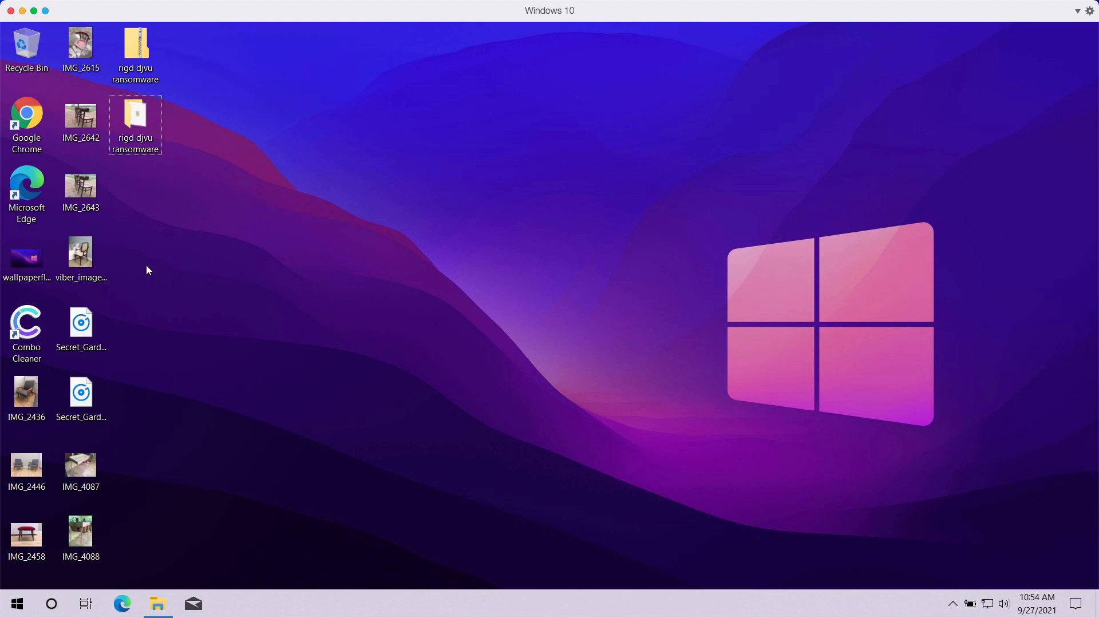
pyautogui.moveTo(168, 86)
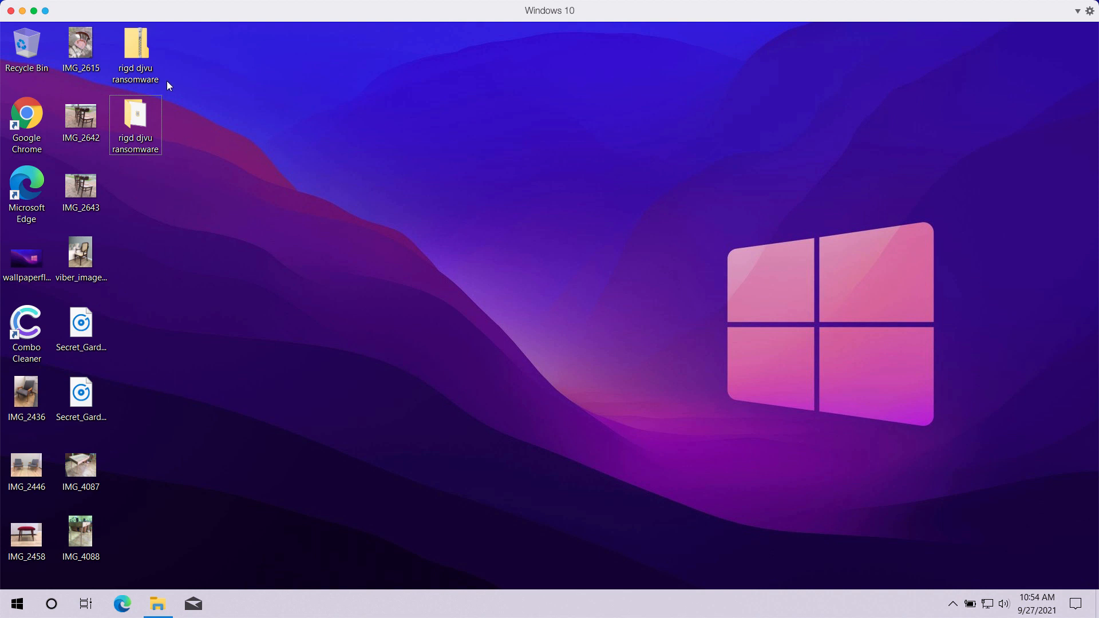
pyautogui.moveTo(295, 548)
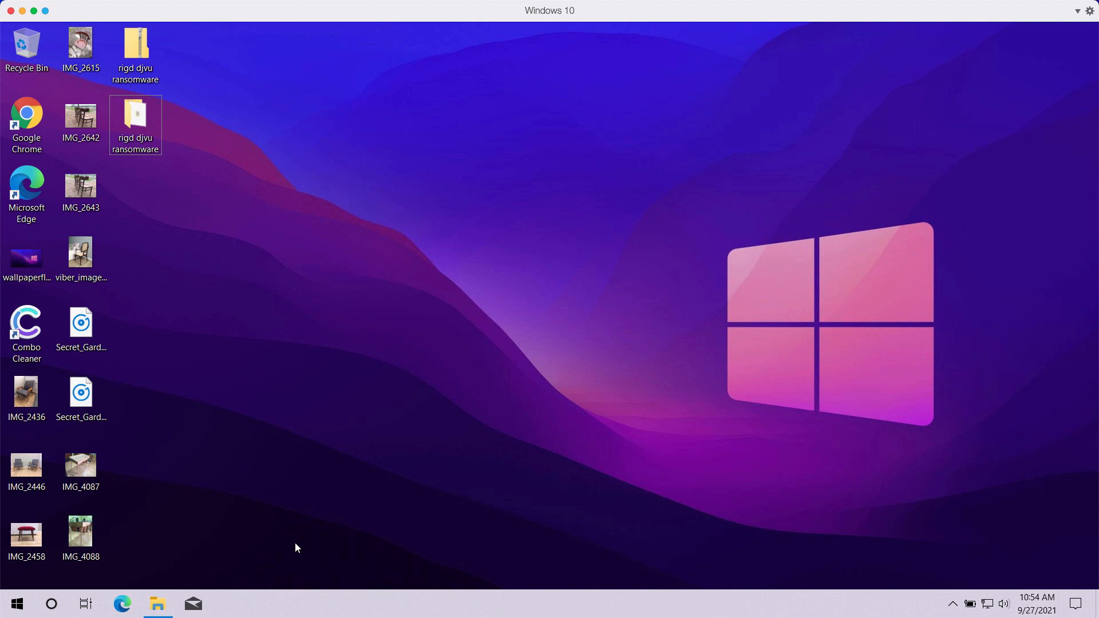
pyautogui.moveTo(473, 608)
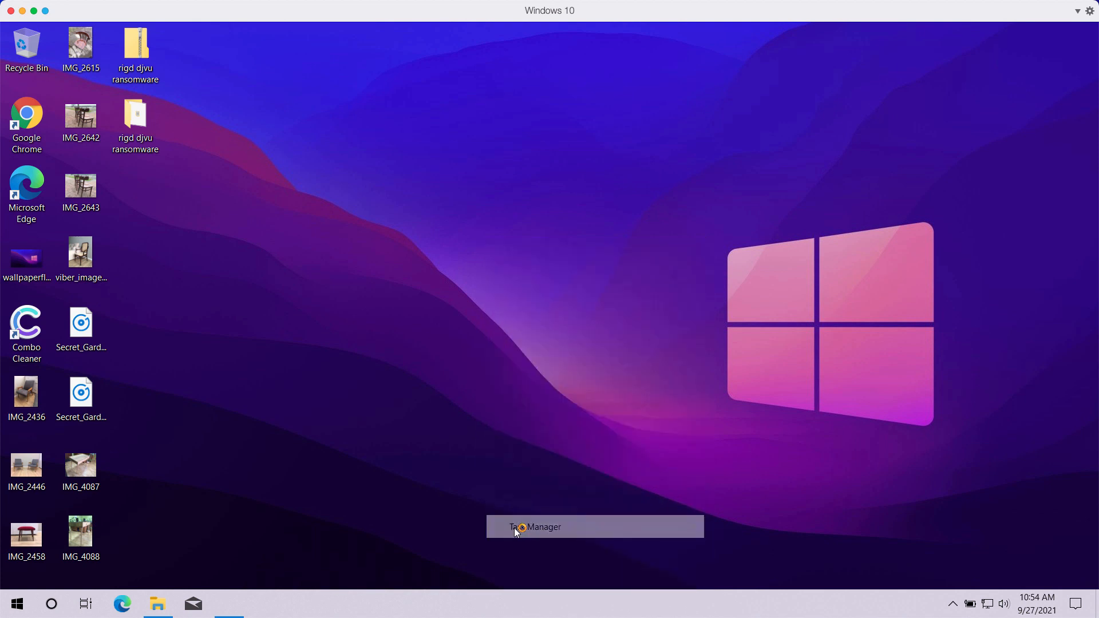
# Show Task Manager enlarged with the Name column widened and the hash-named process's action menu open.
pyautogui.click(536, 527)
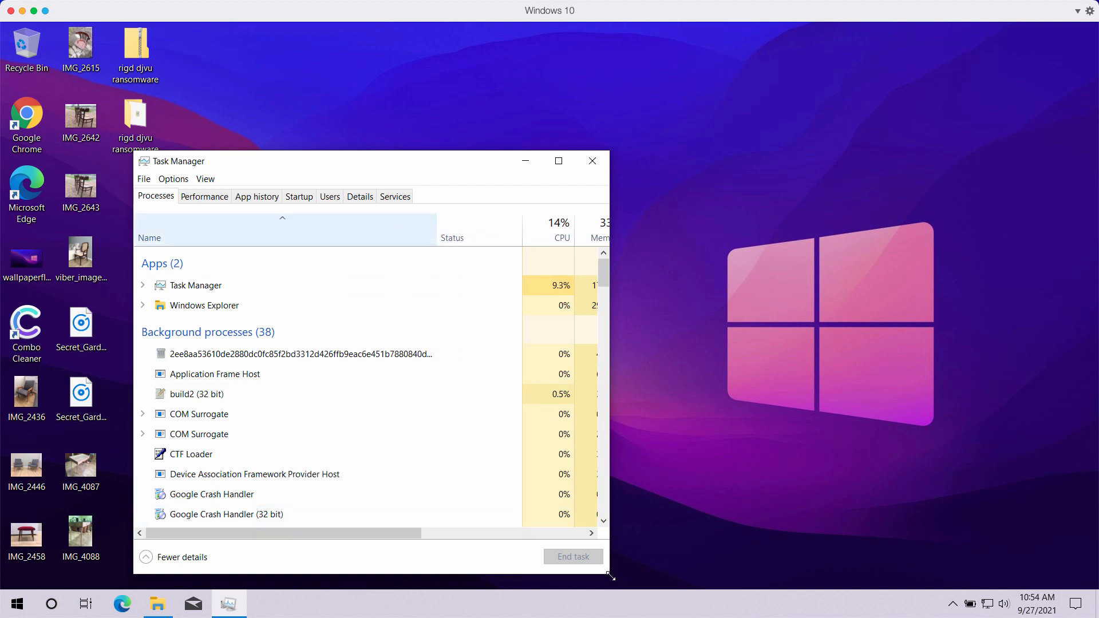
pyautogui.moveTo(608, 576); pyautogui.dragTo(951, 568)
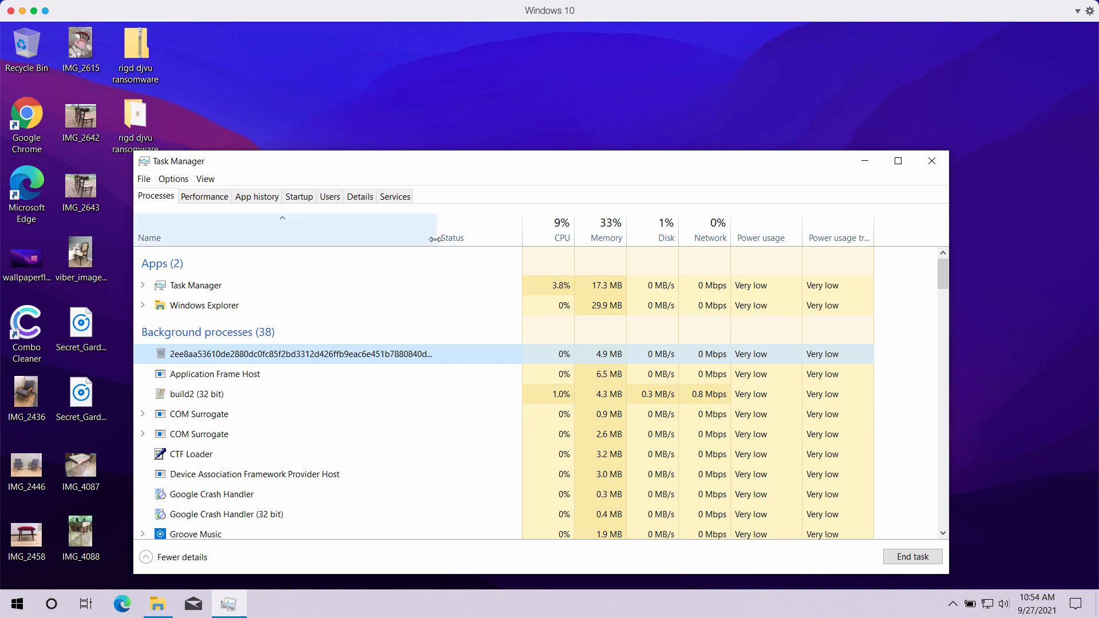
pyautogui.moveTo(437, 239); pyautogui.dragTo(513, 238)
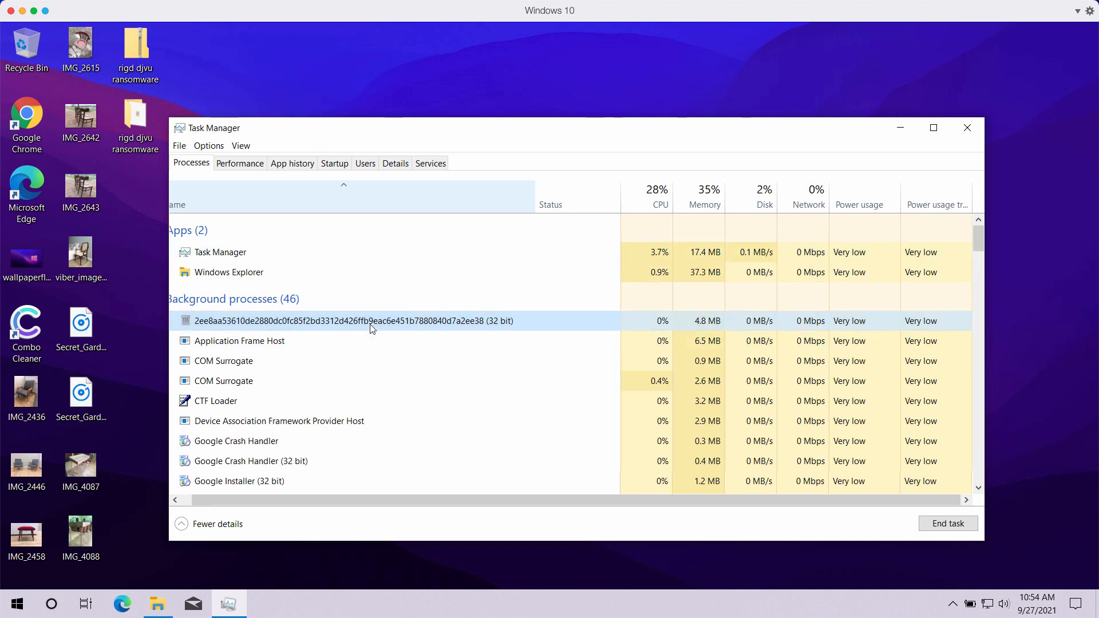
pyautogui.rightClick(371, 321)
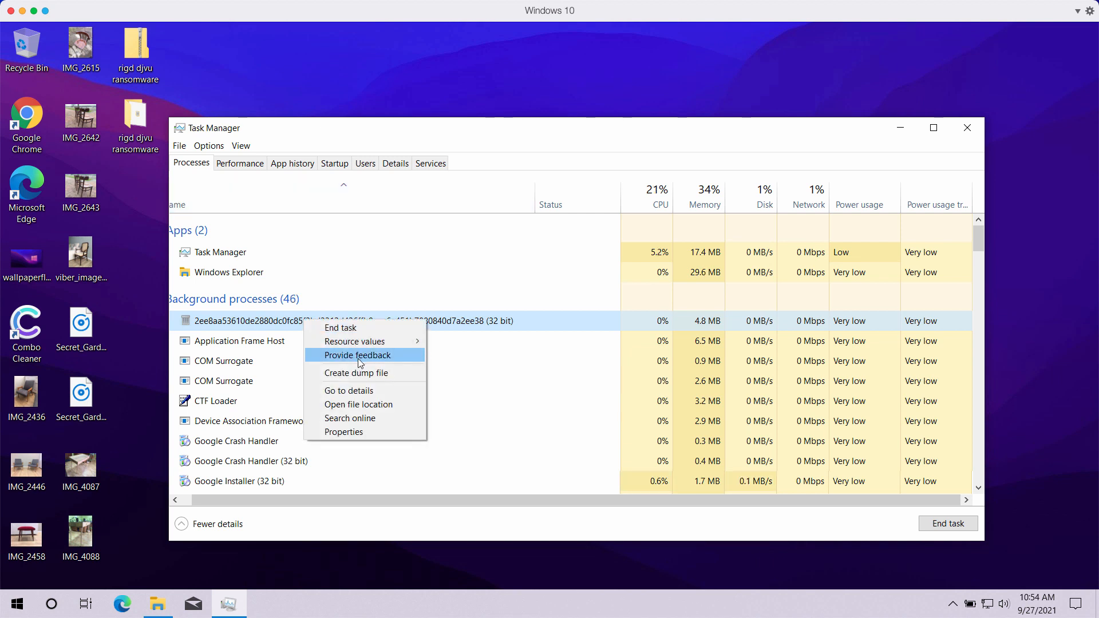
pyautogui.moveTo(373, 132)
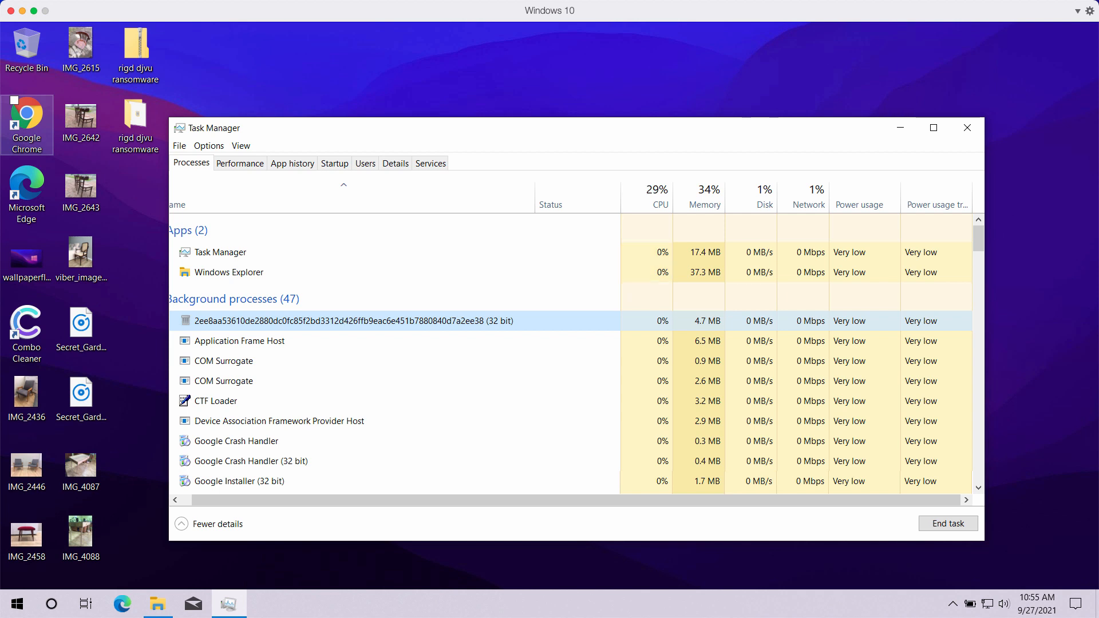
# Close Task Manager and inspect the ransomware folder, IMG_4088 and the zip now renamed with .rigd.
pyautogui.click(967, 127)
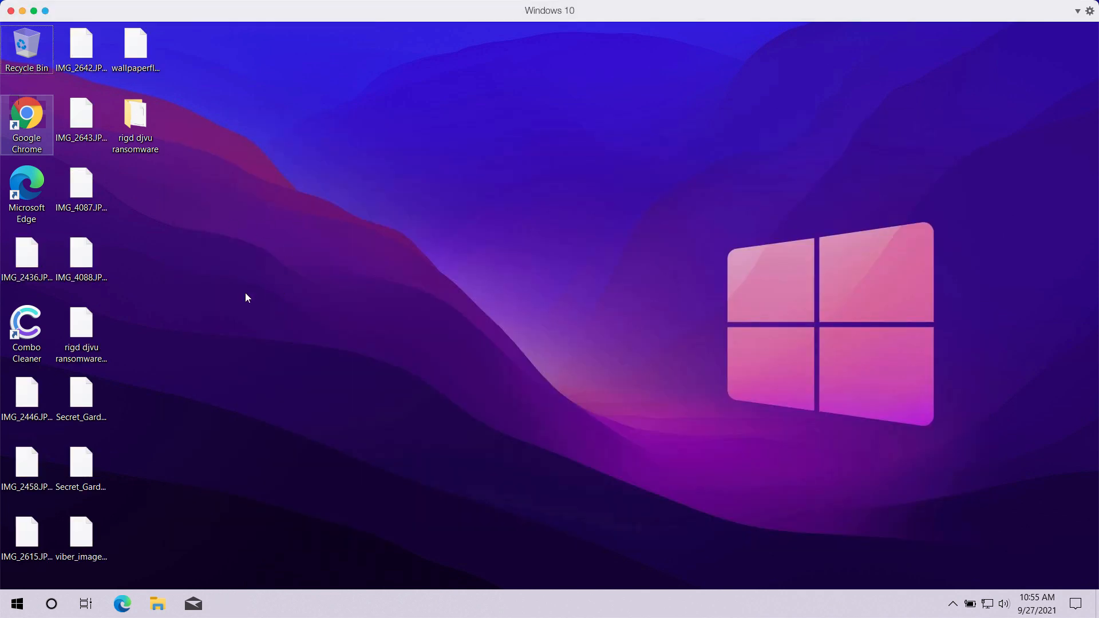
pyautogui.click(135, 116)
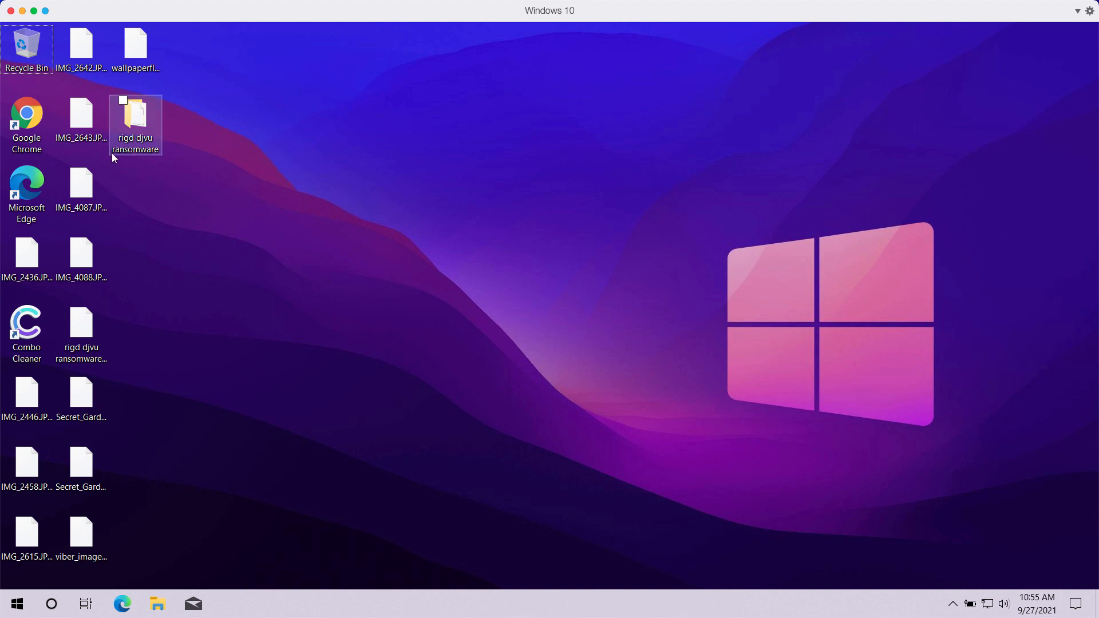
pyautogui.click(81, 254)
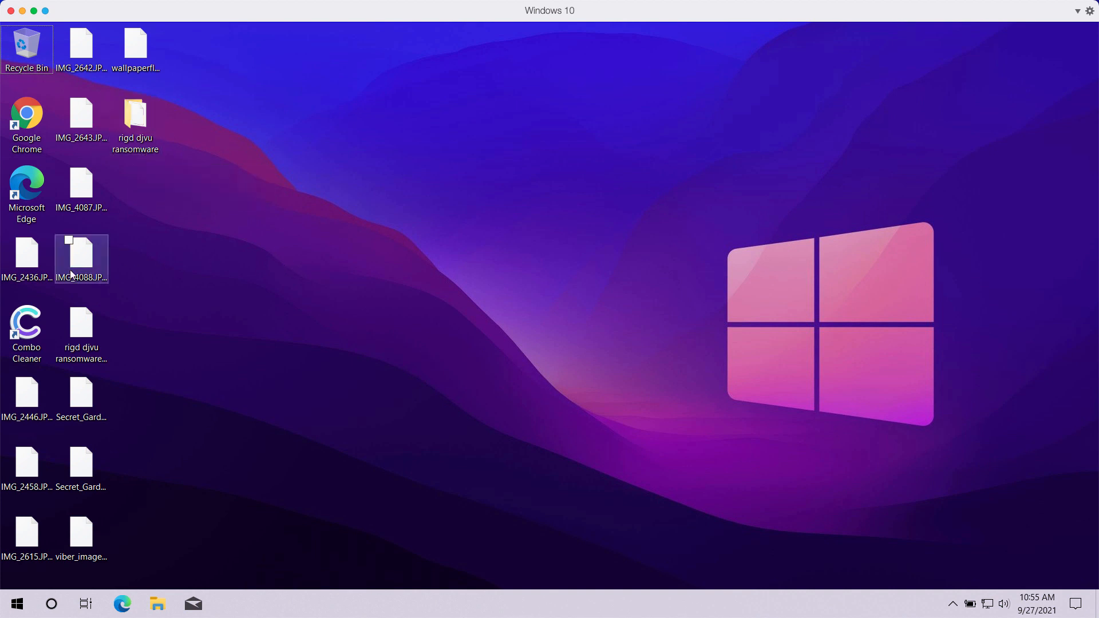
pyautogui.click(81, 255)
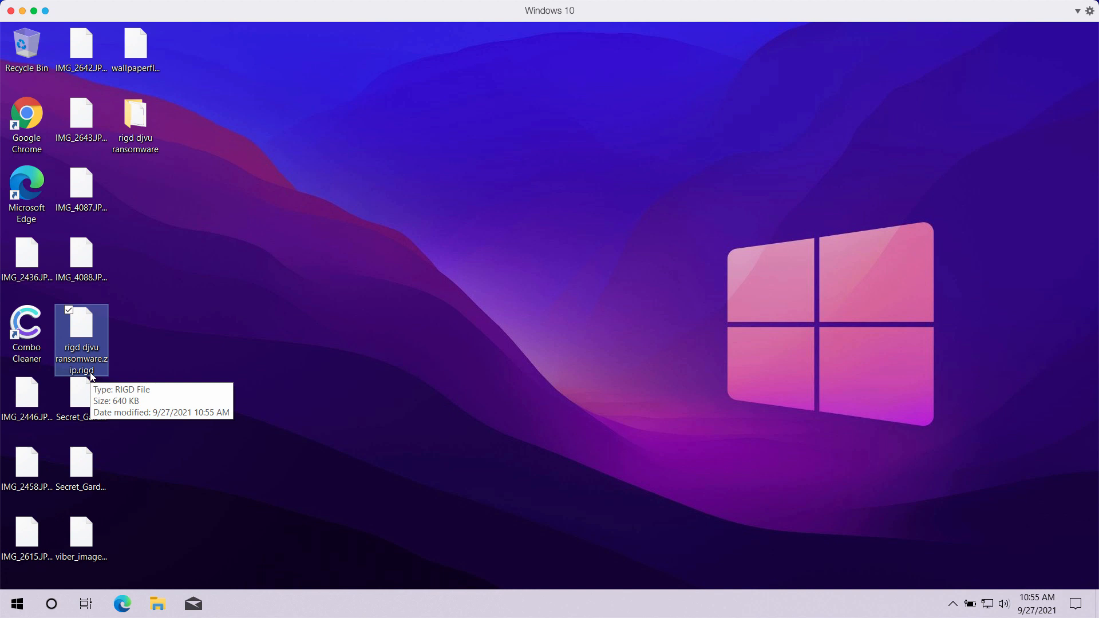
pyautogui.moveTo(82, 256)
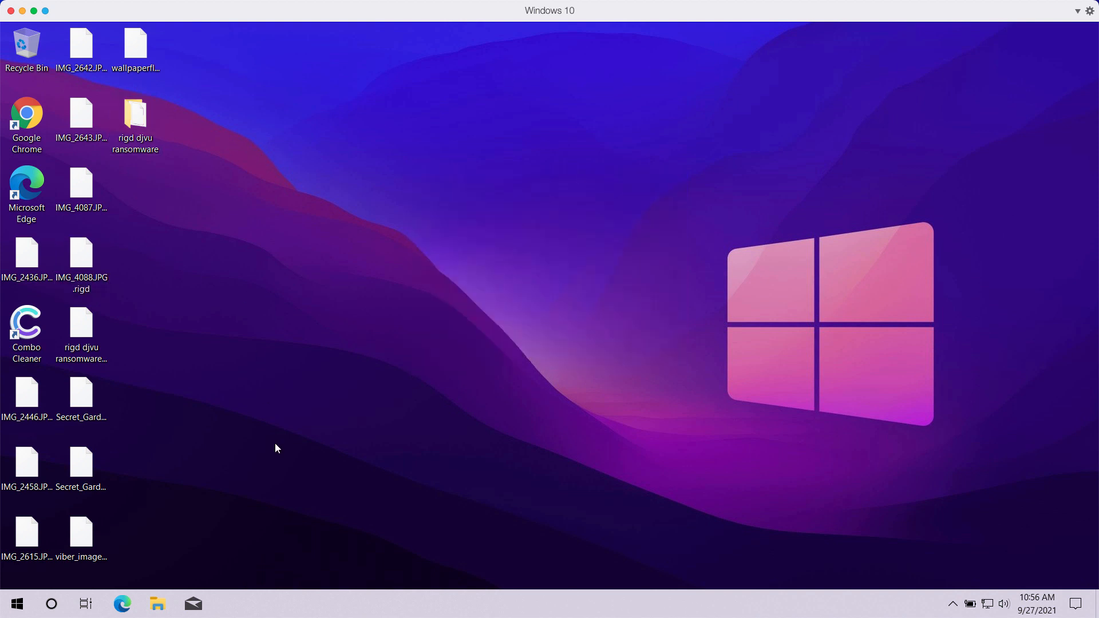
pyautogui.moveTo(189, 571)
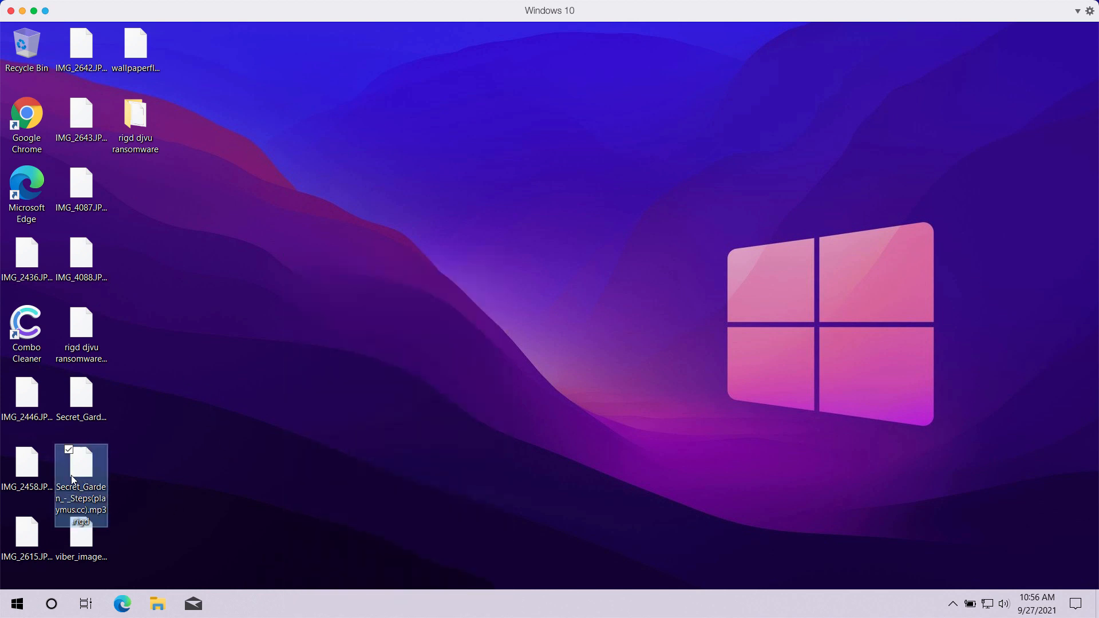
# Inspect the encrypted Secret Garden mp3 and bring up a File Explorer window at Quick access.
pyautogui.click(191, 507)
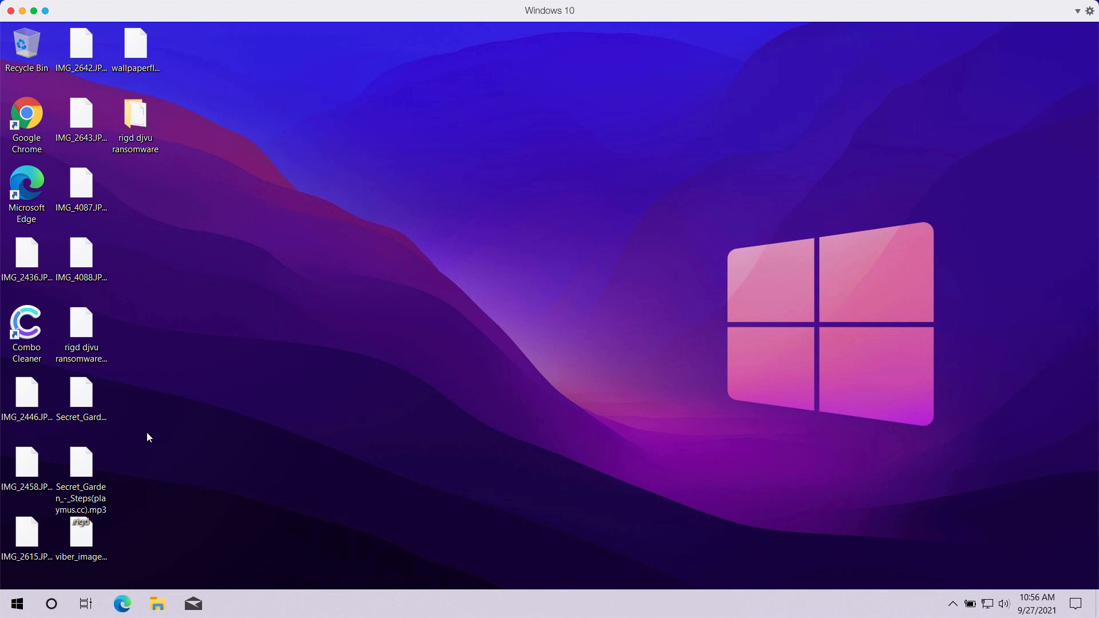
pyautogui.moveTo(186, 556)
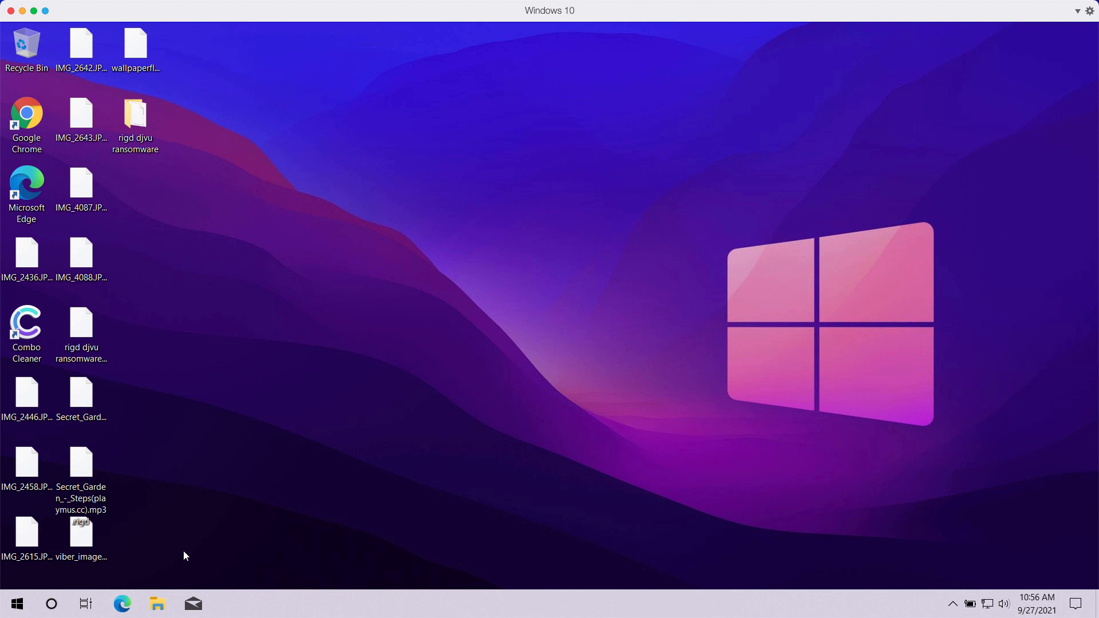
pyautogui.click(157, 603)
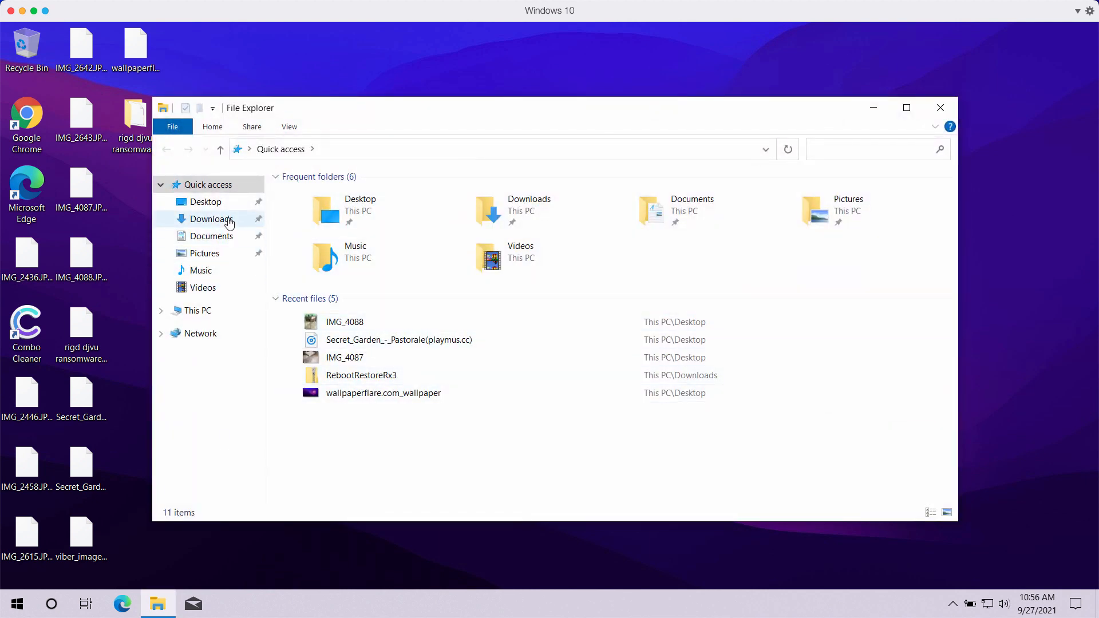
# Close the File Explorer window and select the Google Chrome shortcut on the desktop.
pyautogui.click(205, 202)
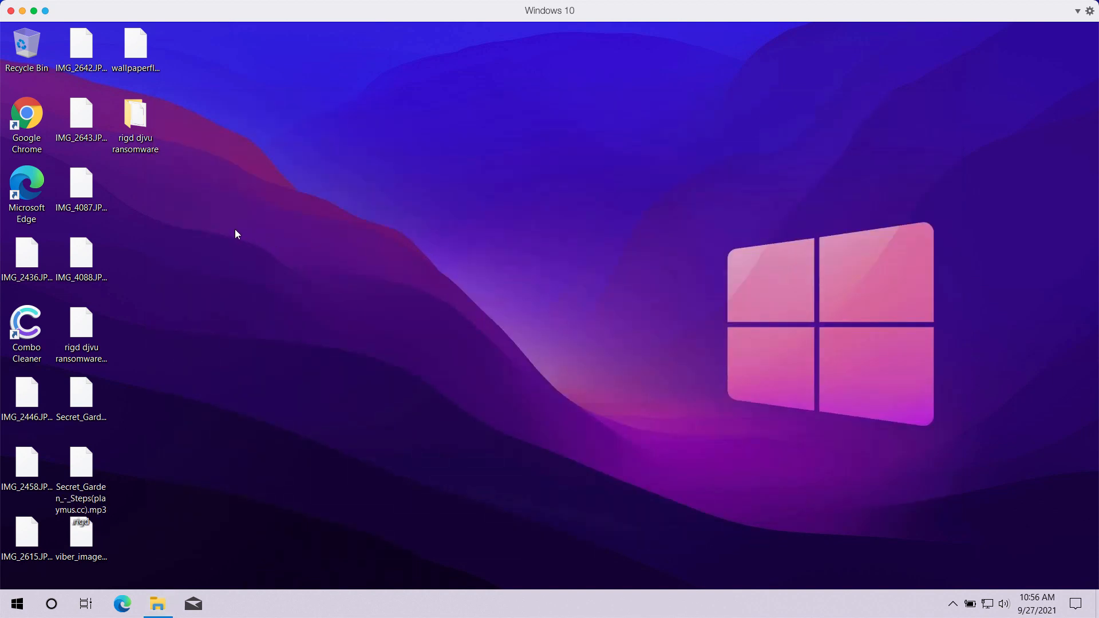
pyautogui.click(26, 119)
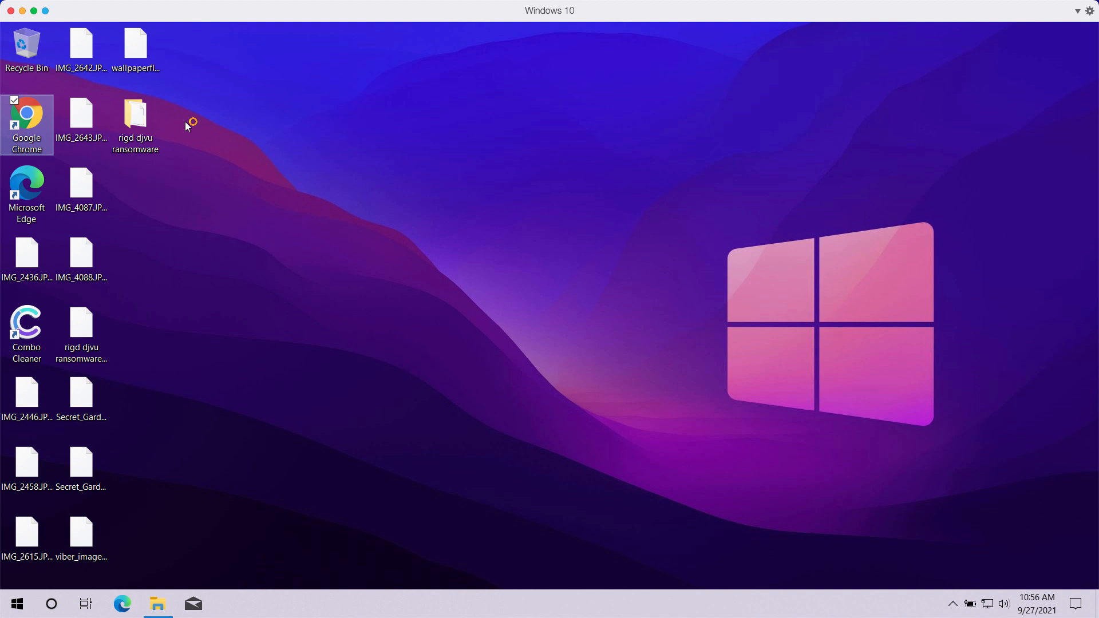
# Visit combocleaner.com in Chrome, dismiss Task Manager and minimise the browser to the desktop.
pyautogui.doubleClick(26, 119)
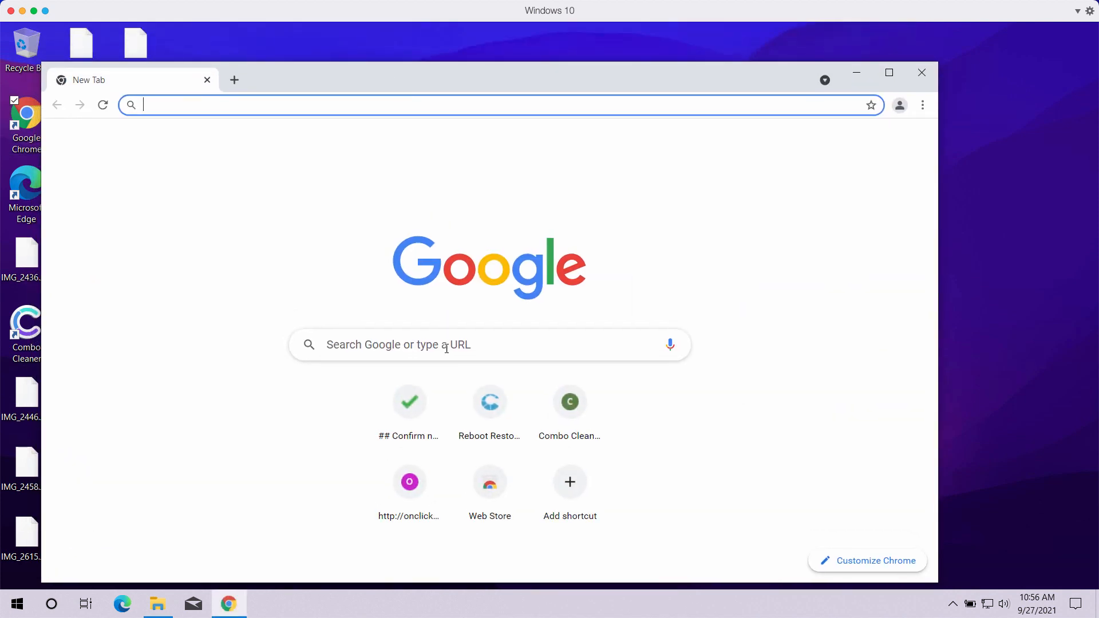
pyautogui.write('combocleaner.com')
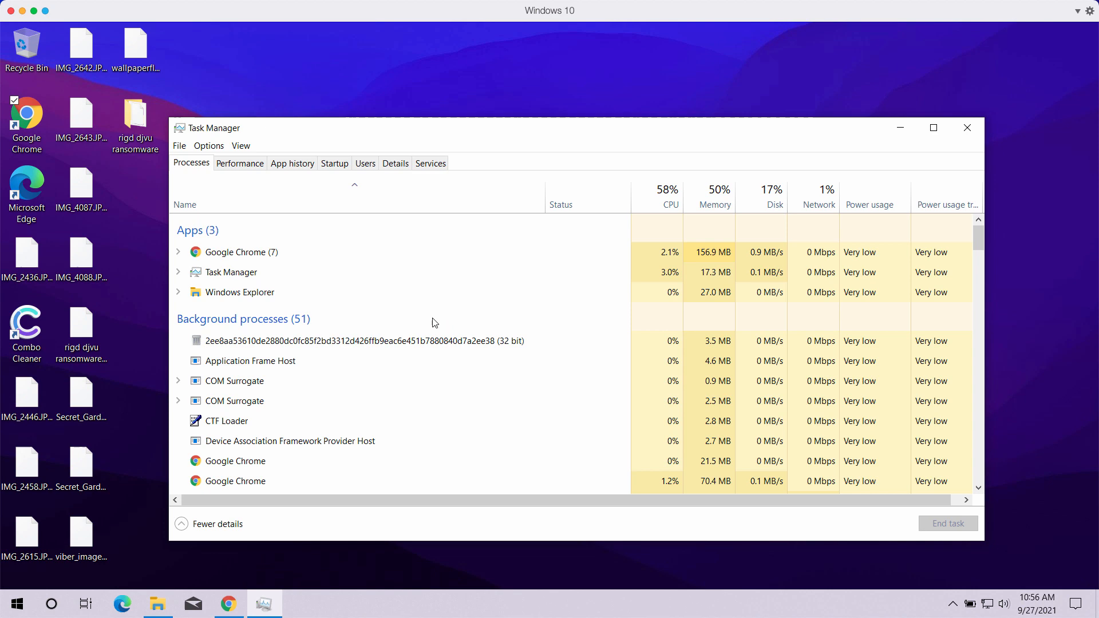
pyautogui.click(967, 127)
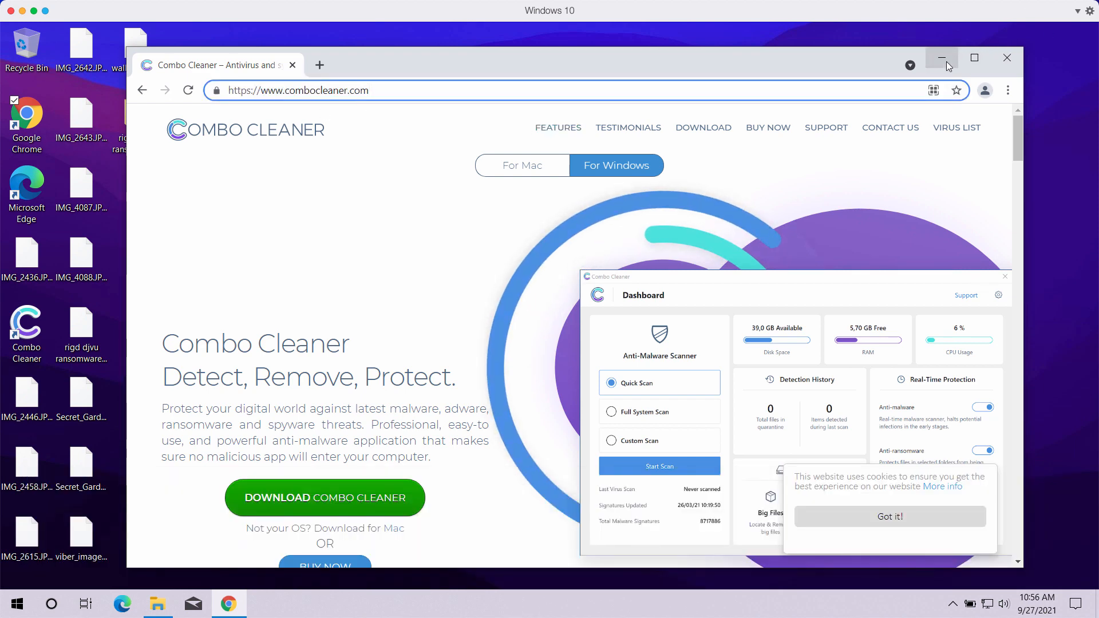
pyautogui.click(943, 58)
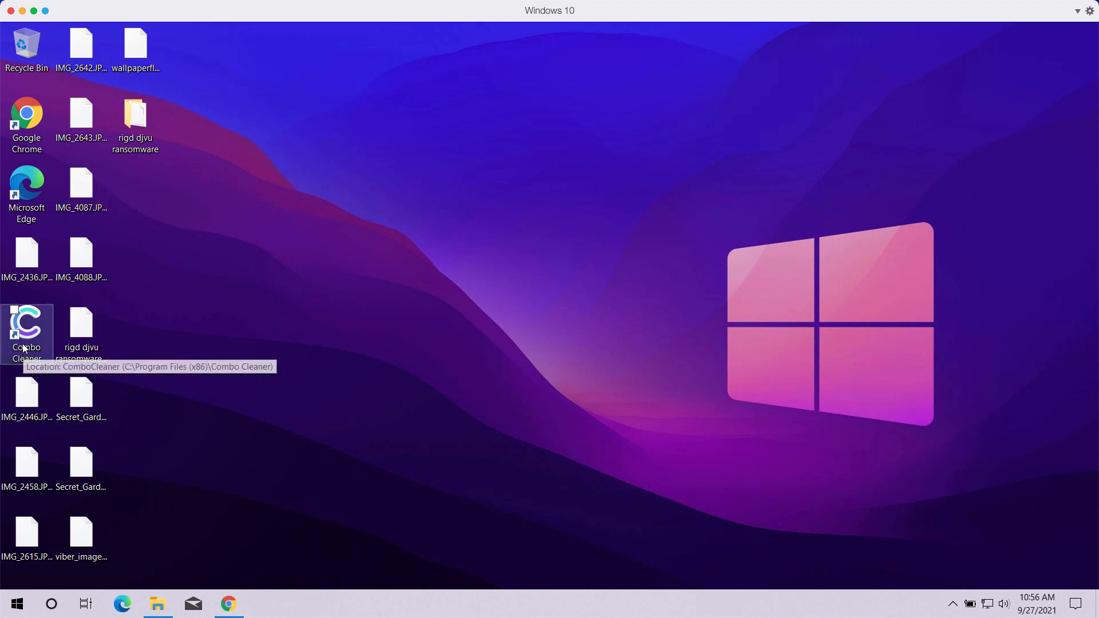
# Launch Combo Cleaner from its desktop shortcut and let the Dashboard load.
pyautogui.doubleClick(27, 330)
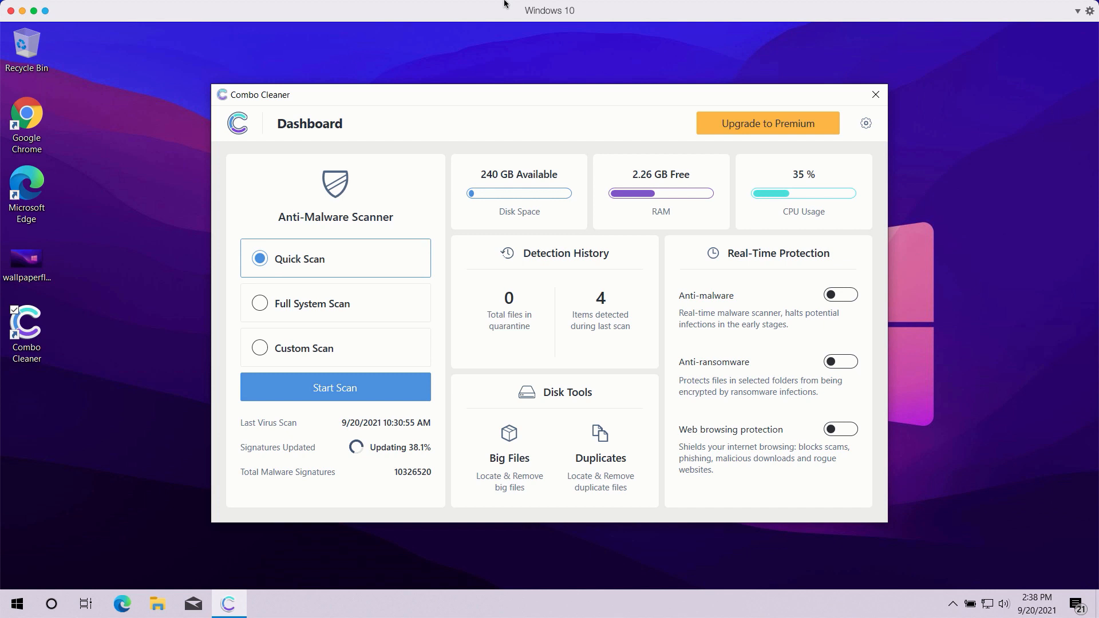
pyautogui.moveTo(301, 293)
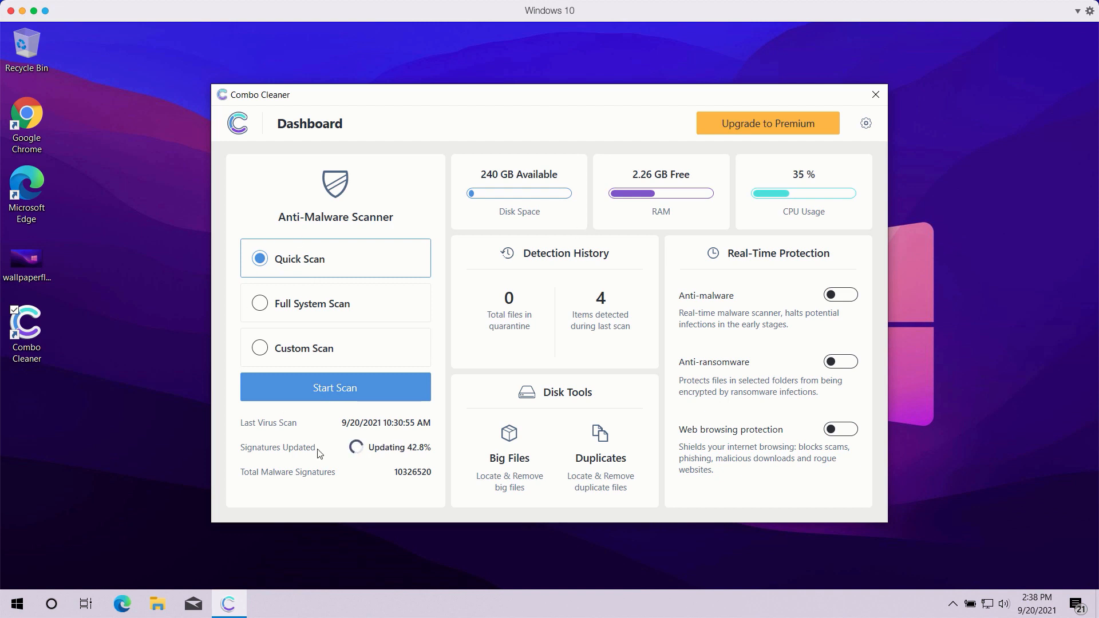
# Start a Quick Scan, letting the anti-malware database update before scanning.
pyautogui.click(334, 389)
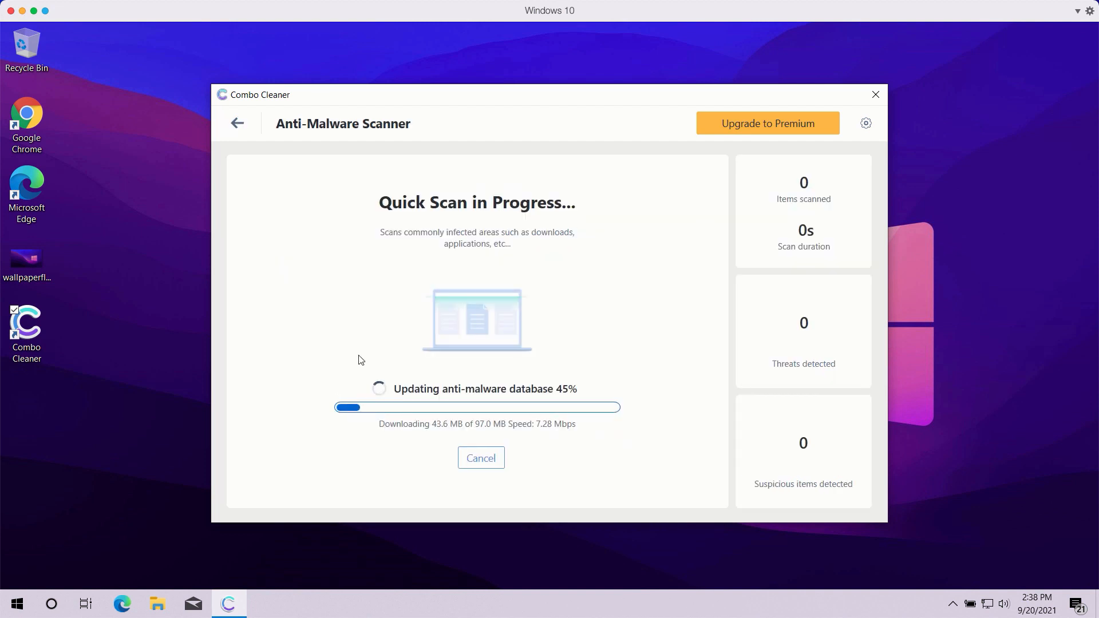
pyautogui.moveTo(403, 150)
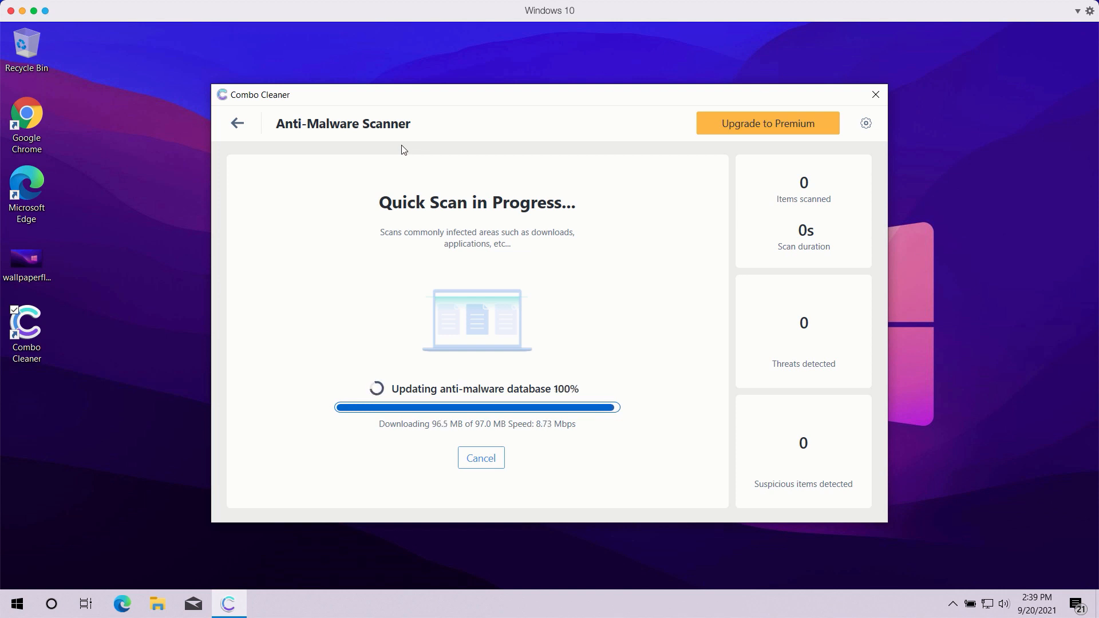
pyautogui.moveTo(580, 368)
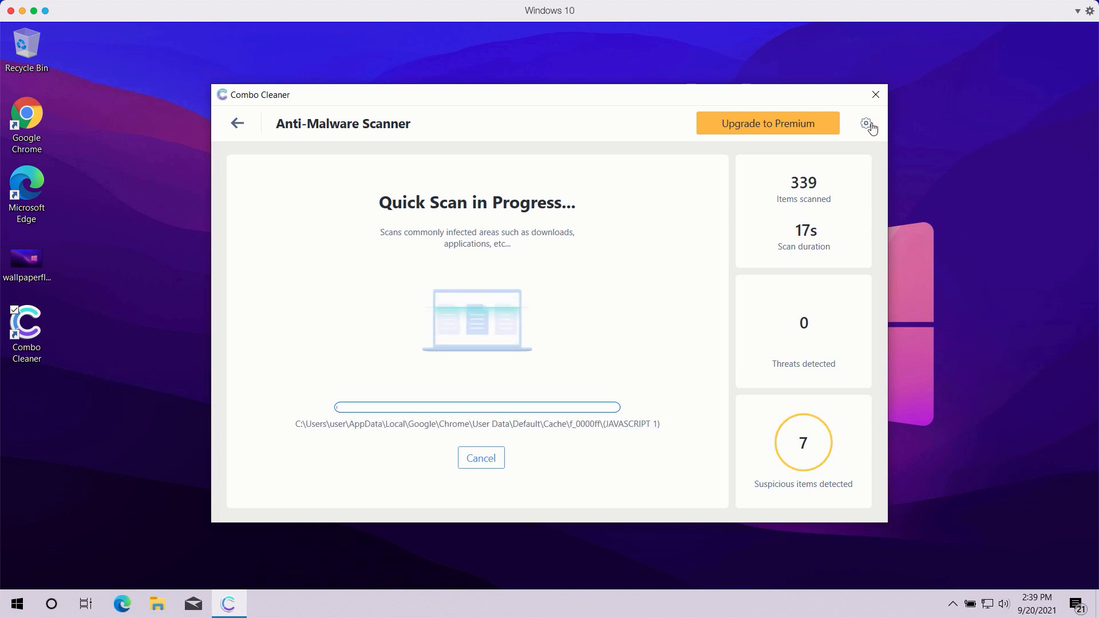
# Review the Anti-Ransomware settings showing no protected folders or trusted programs.
pyautogui.click(865, 124)
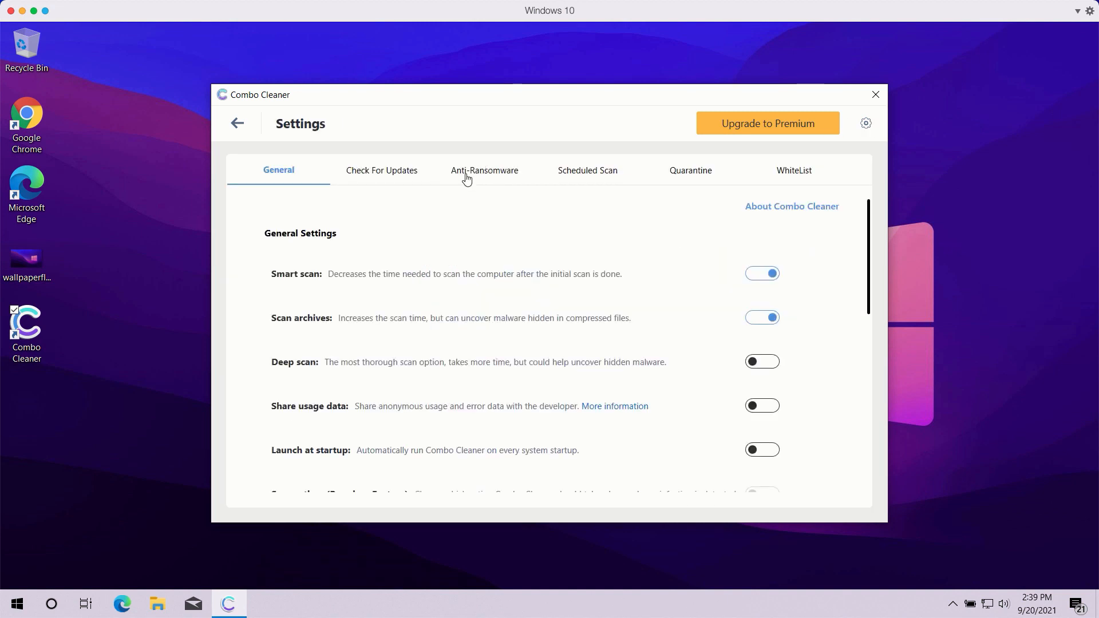
pyautogui.click(485, 171)
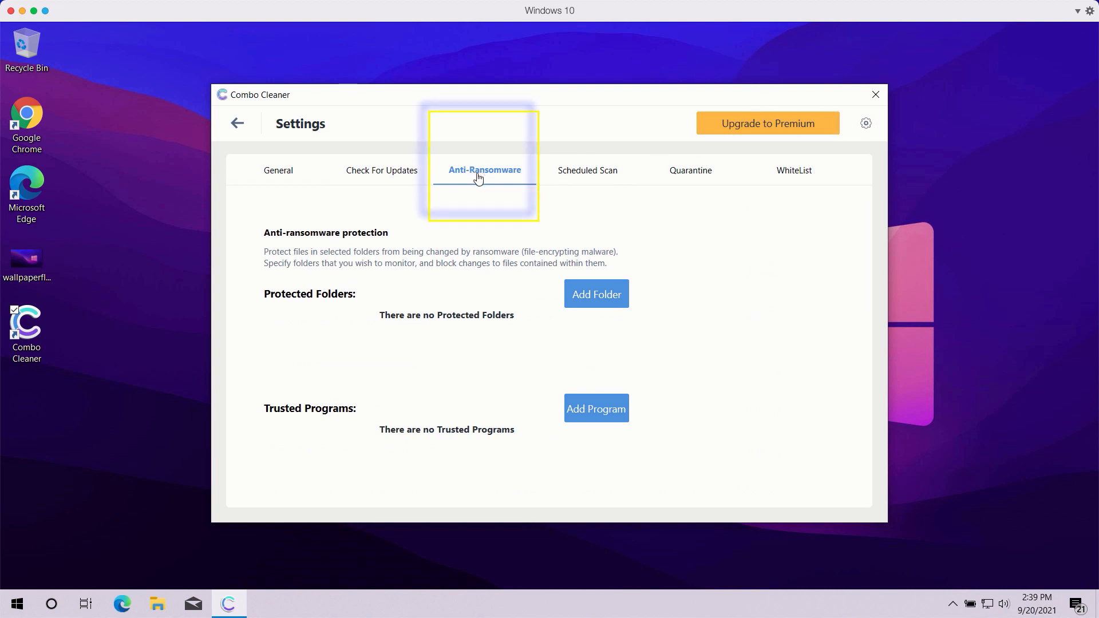
pyautogui.moveTo(468, 321)
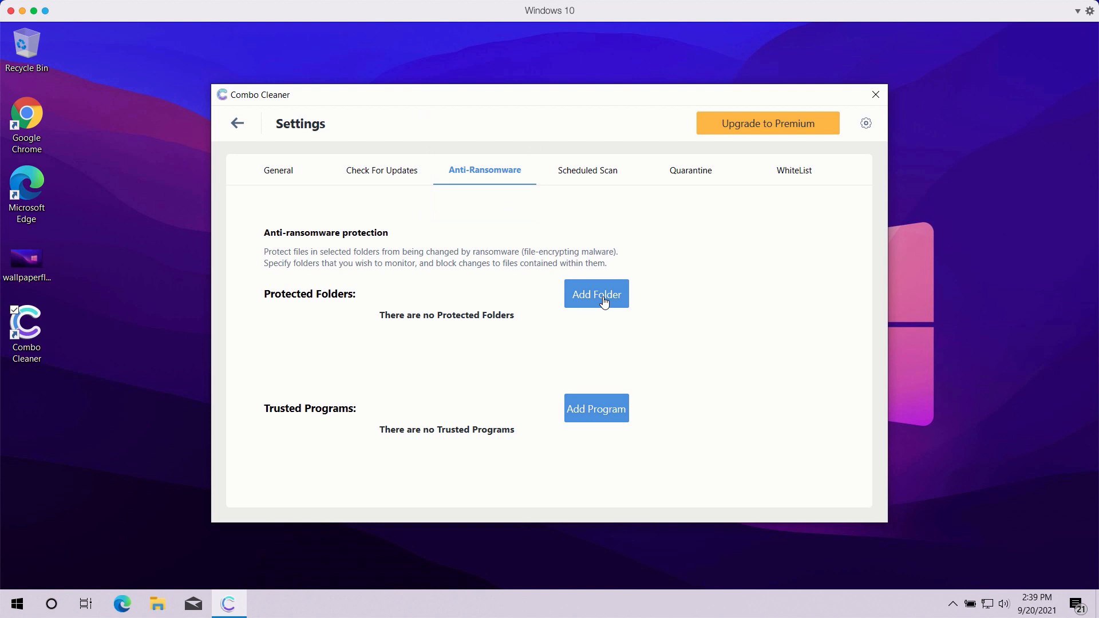
pyautogui.moveTo(581, 285)
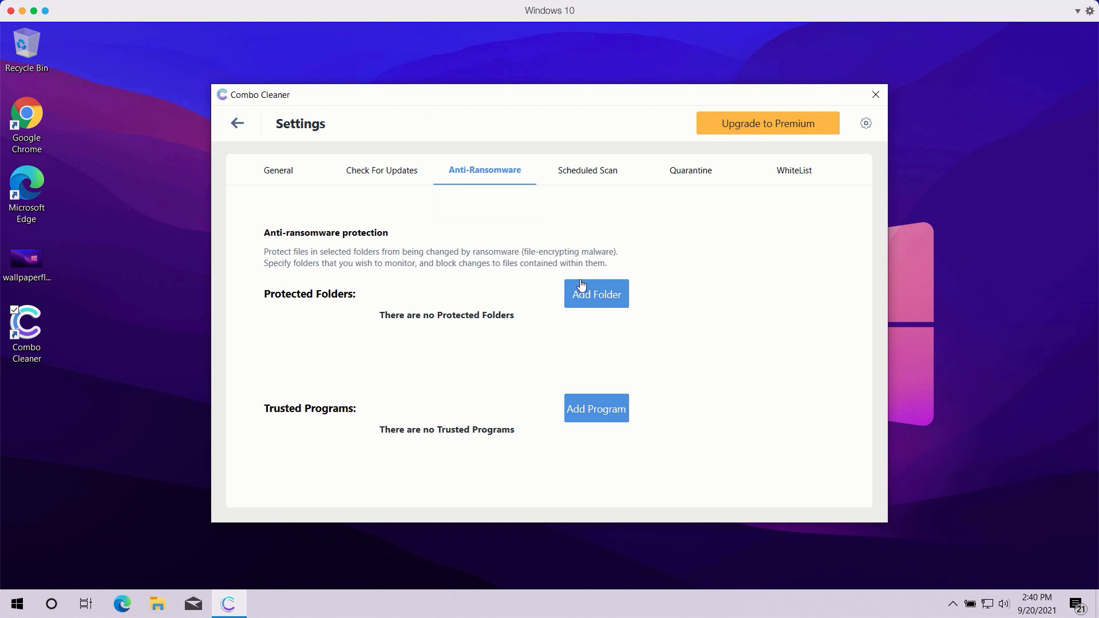
pyautogui.moveTo(392, 154)
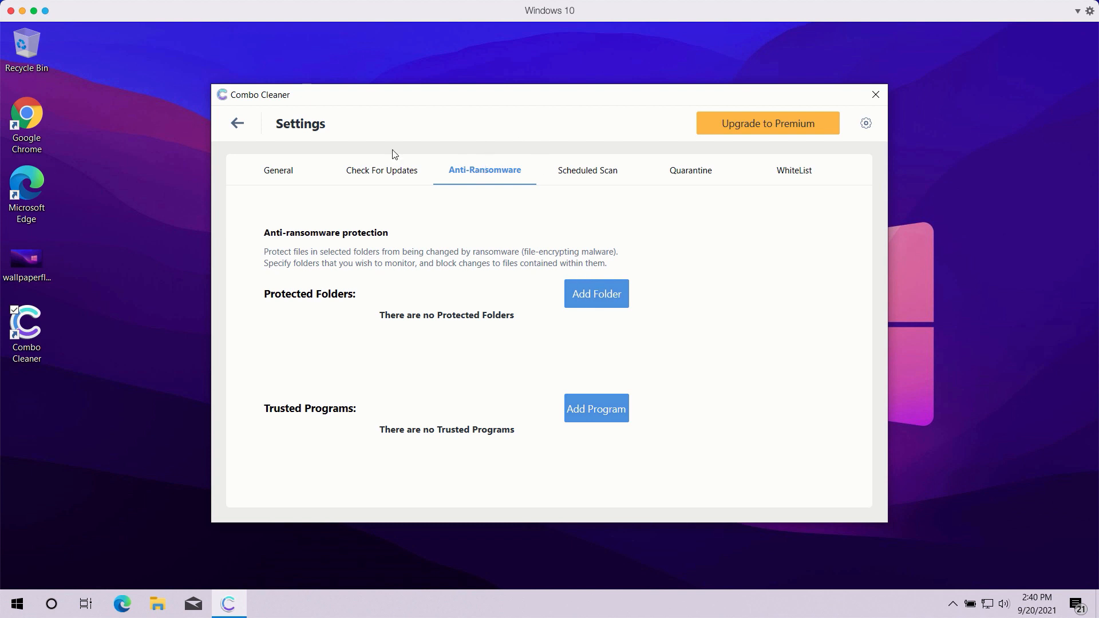
pyautogui.moveTo(278, 174)
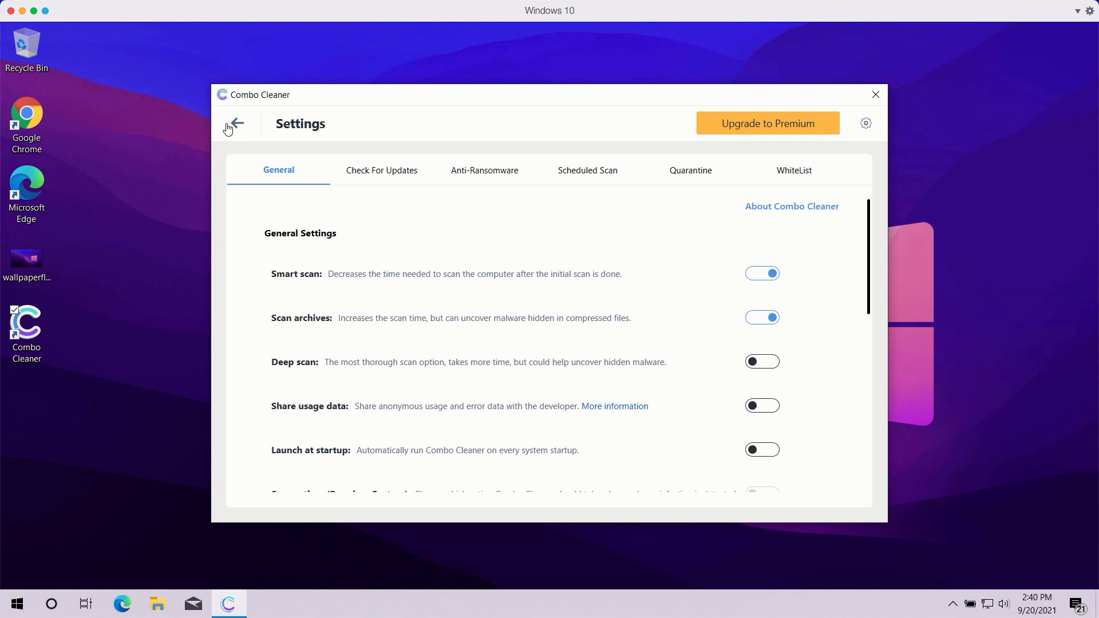
# Return from Settings to the scan results listing 7 detected items.
pyautogui.click(237, 123)
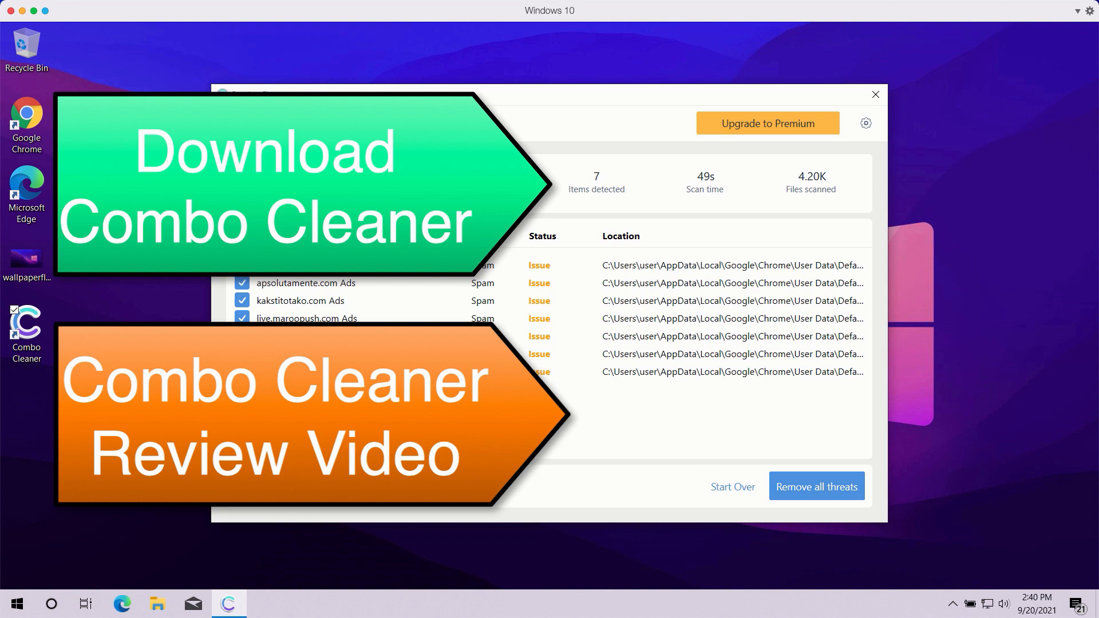
pyautogui.moveTo(92, 49)
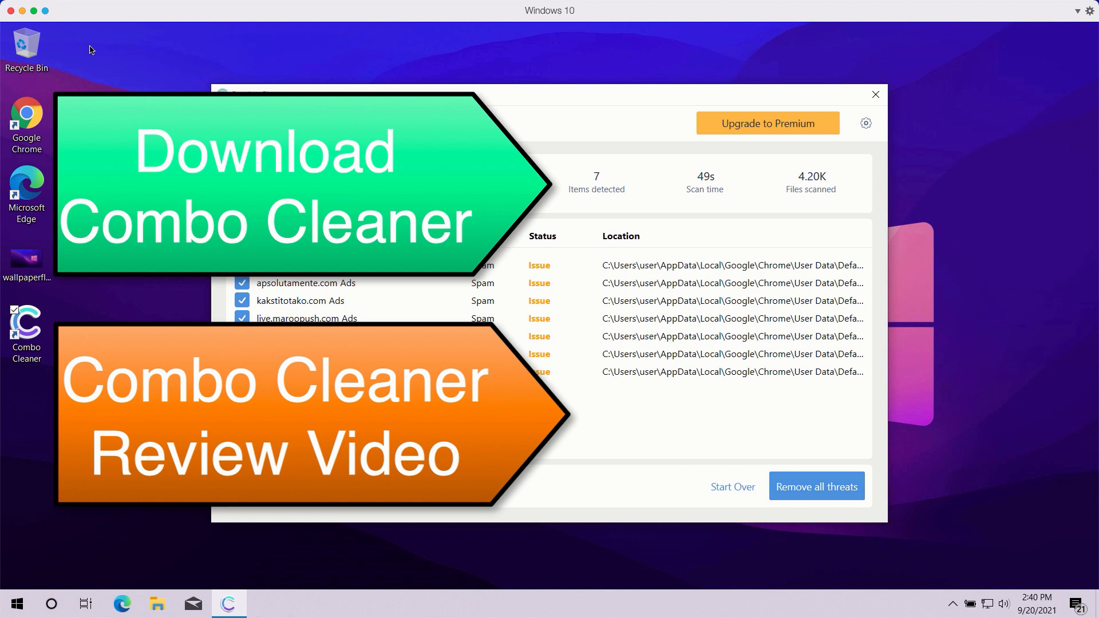